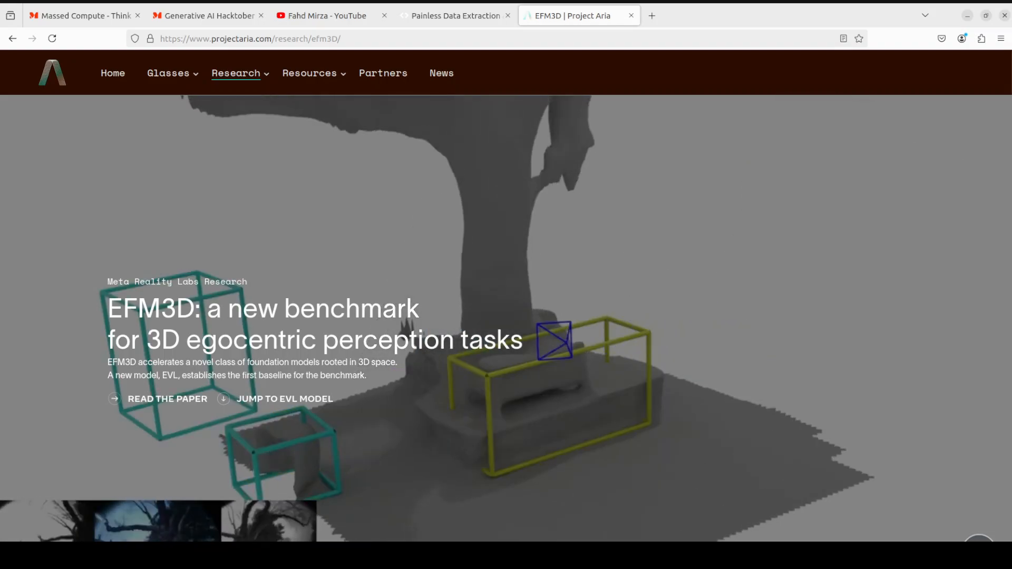
Step: Bring up the AgentQL sponsor page in Firefox
click(456, 16)
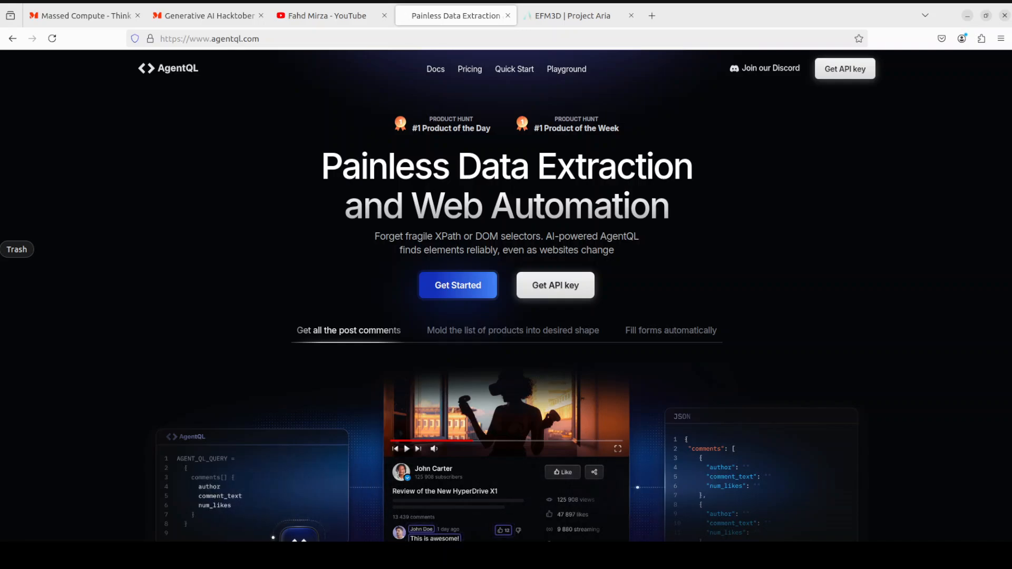
Step: Return to the EFM3D Project Aria benchmark page
click(574, 15)
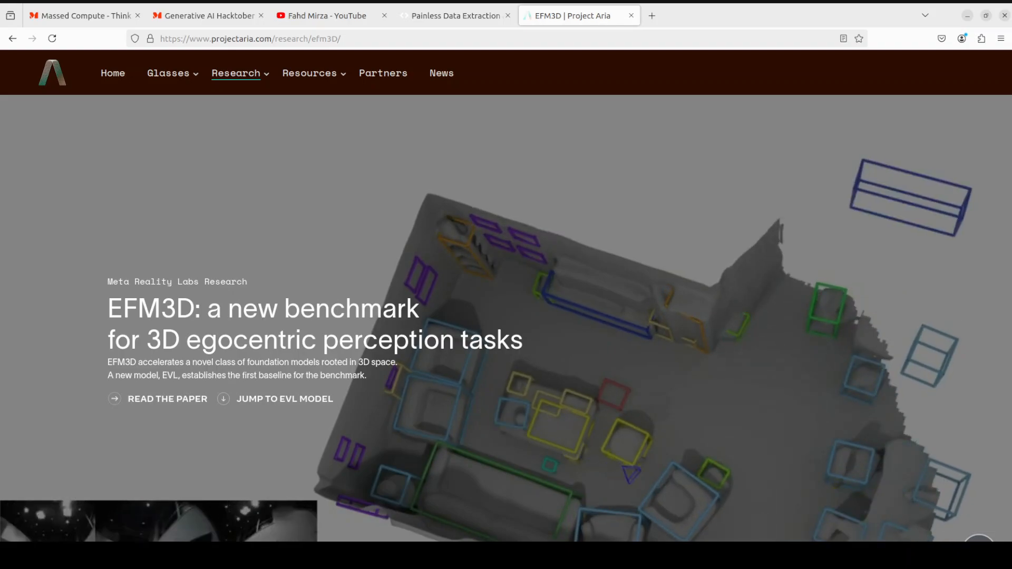
scroll(down, 3)
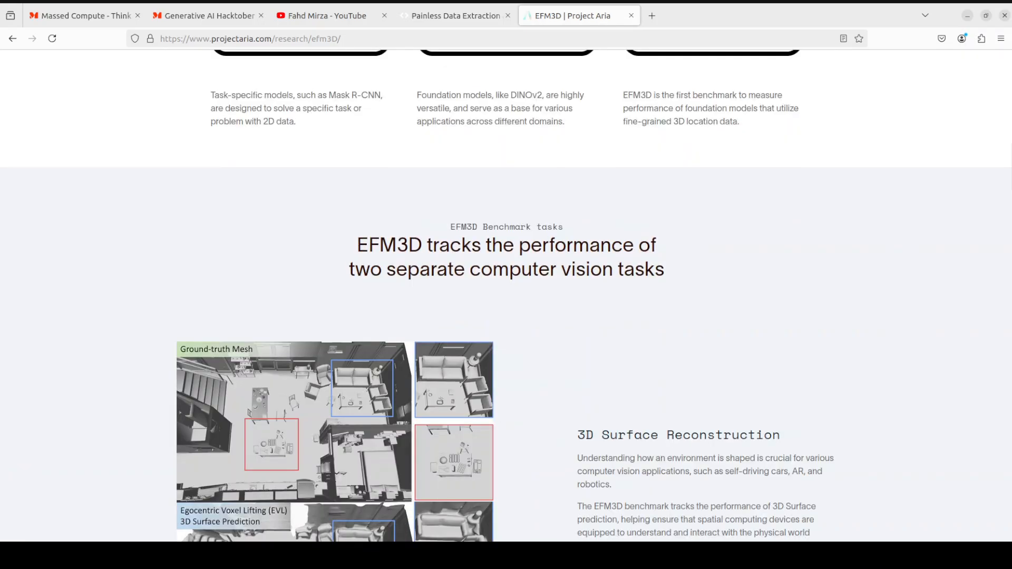
scroll(down, 3)
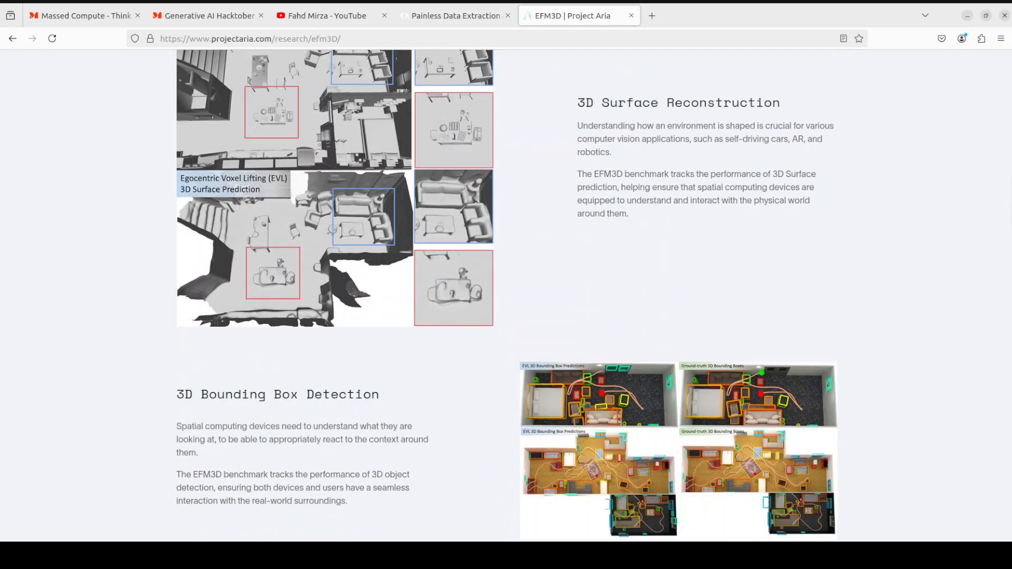
scroll(down, 3)
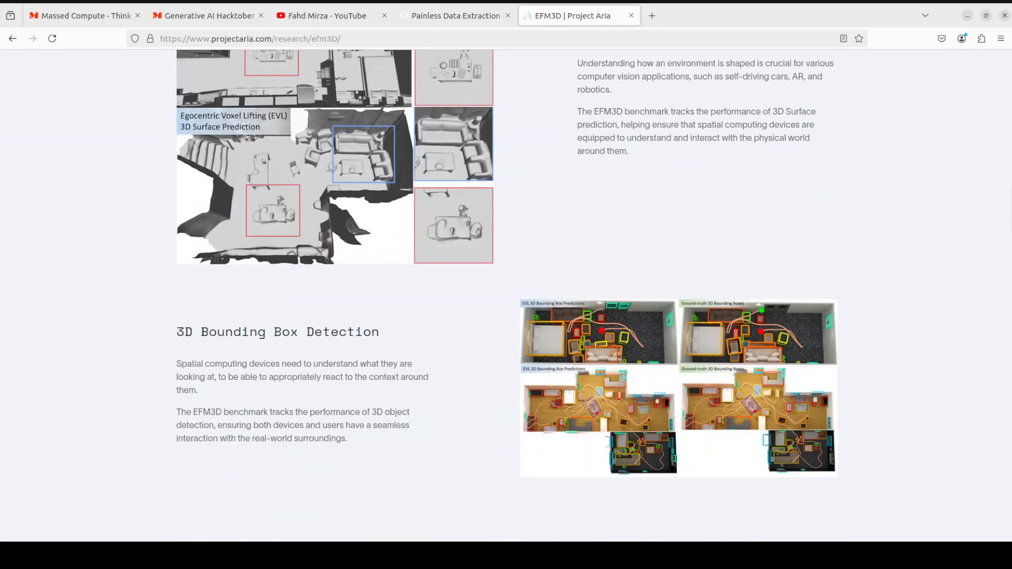
scroll(up, 3)
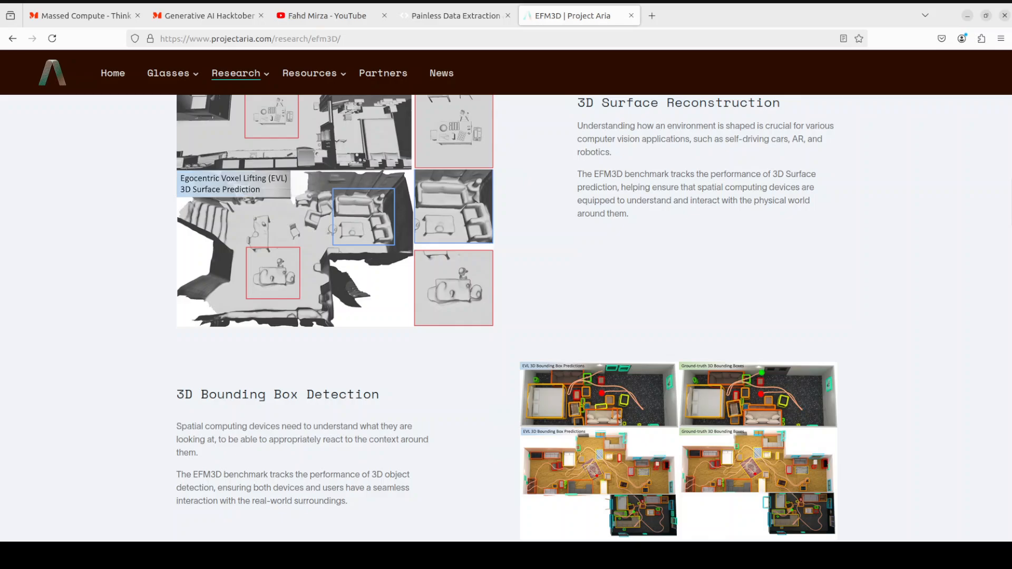
scroll(down, 3)
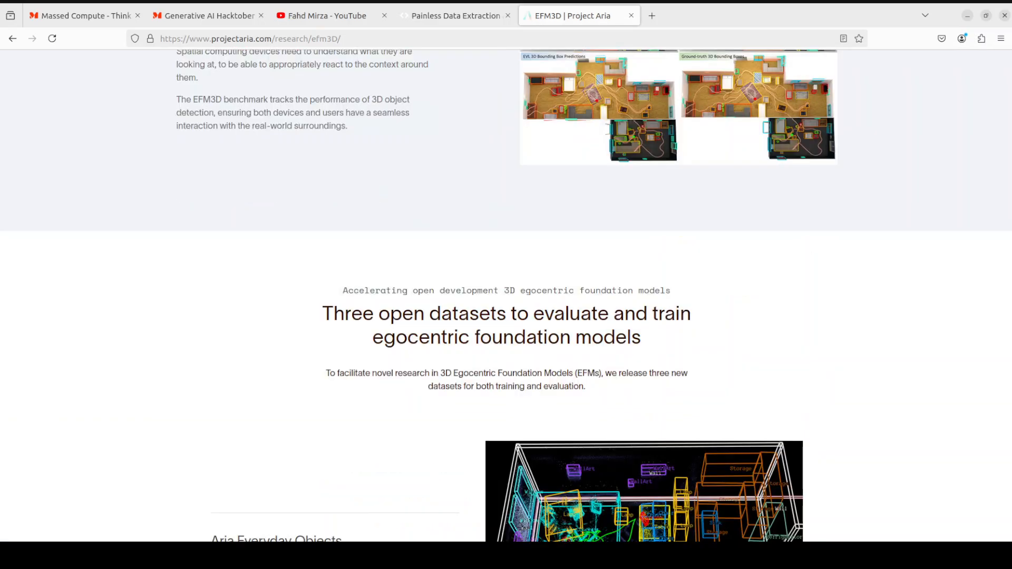
scroll(down, 3)
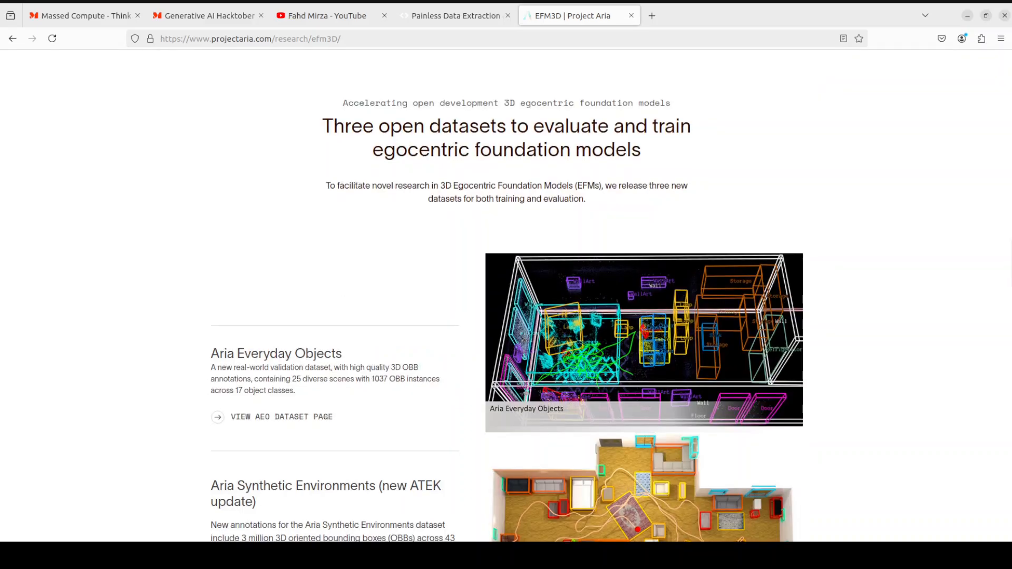
scroll(down, 3)
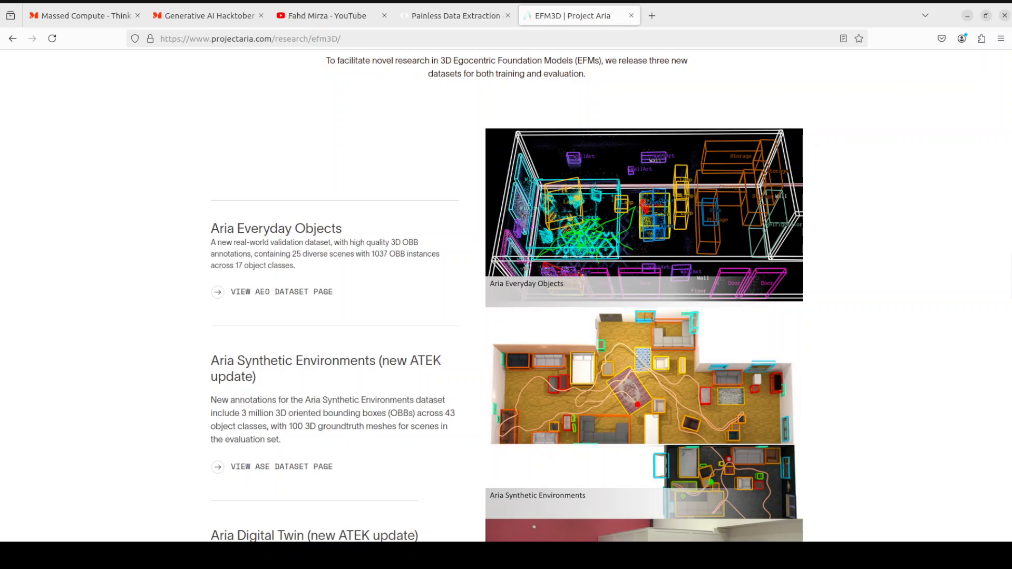
scroll(down, 3)
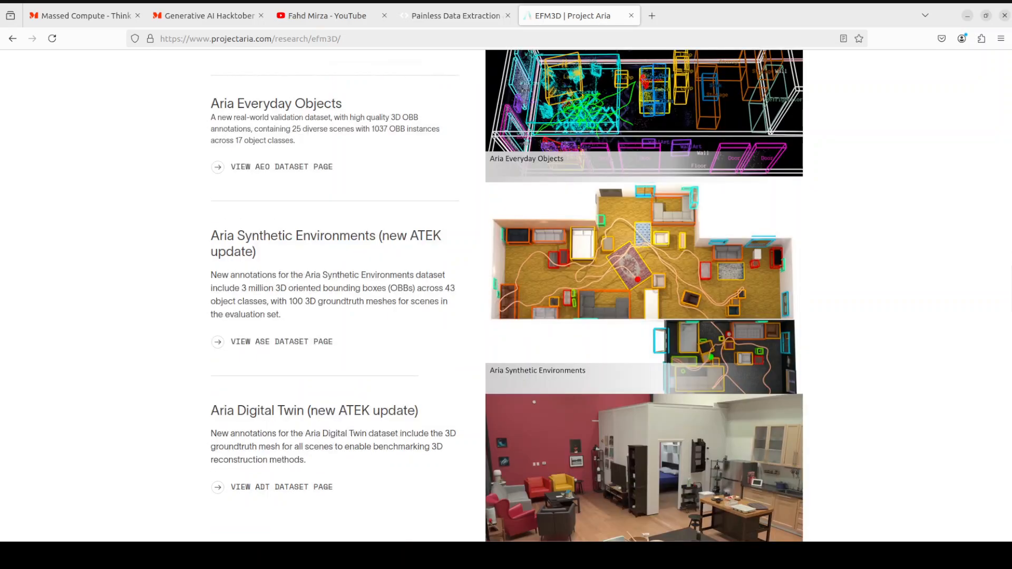
scroll(down, 3)
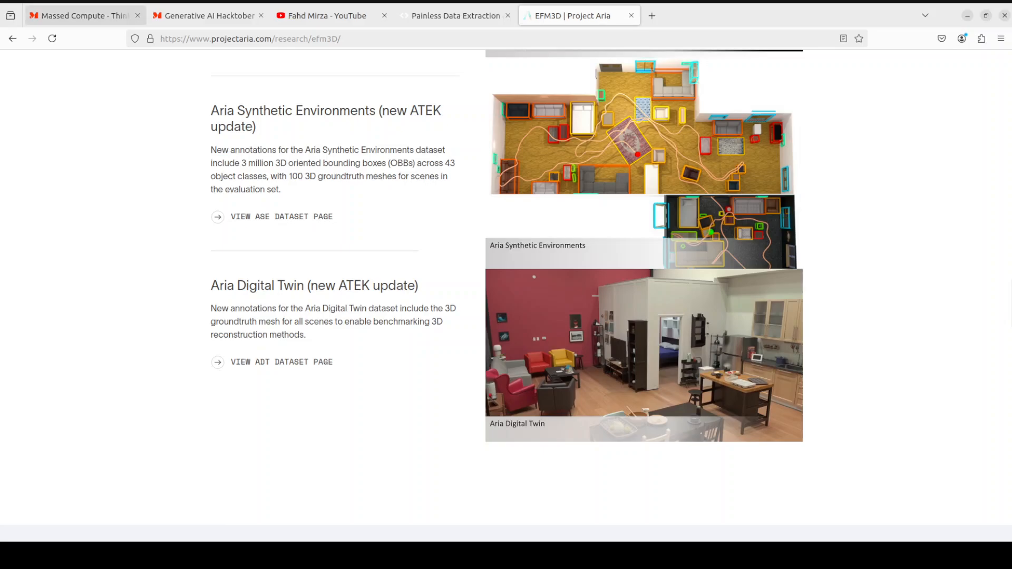
Step: Show the Massed Compute home page, then its Generative AI Hacktober 2024 page
click(84, 15)
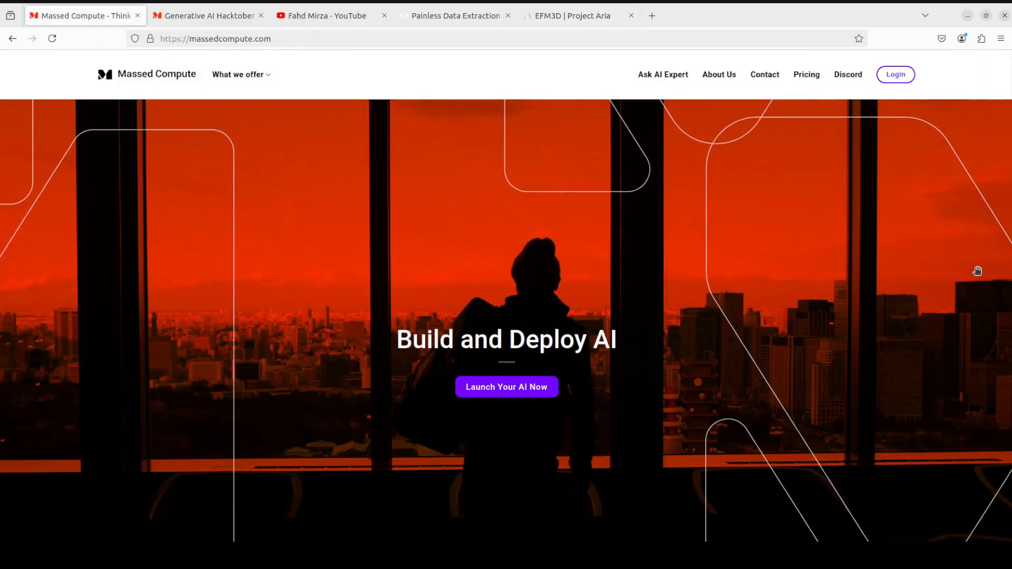
mouse_move(637, 283)
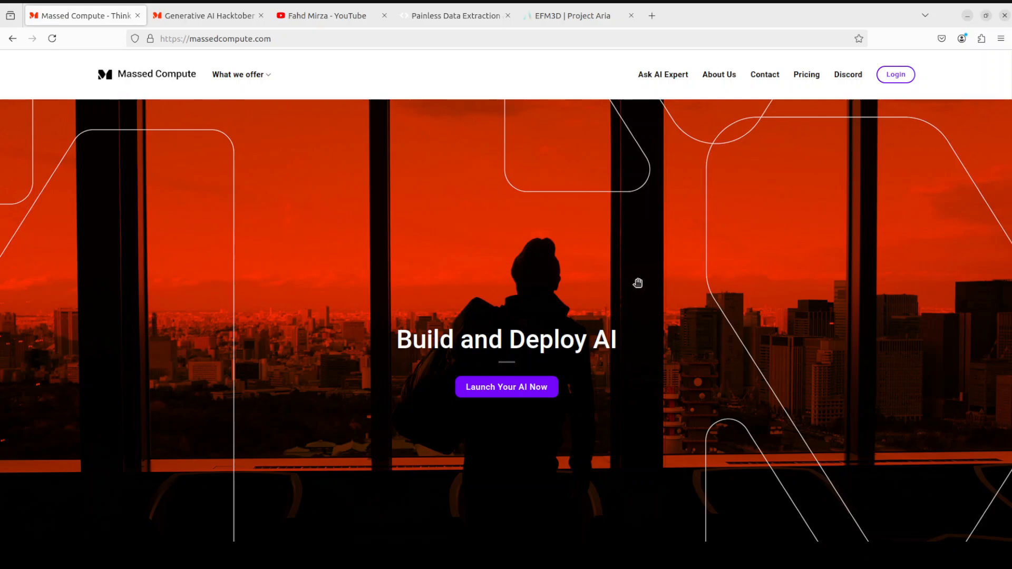
click(208, 16)
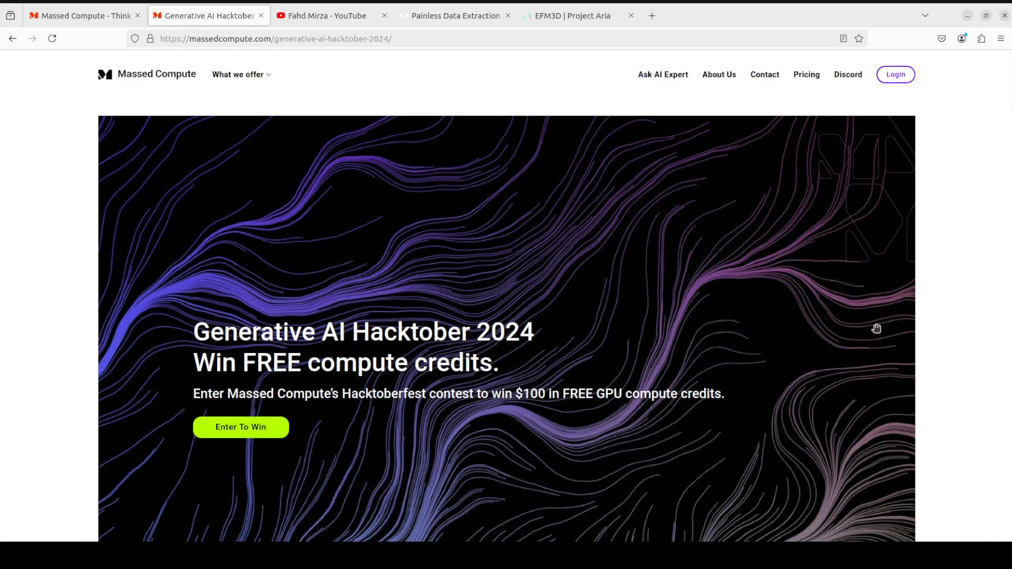
mouse_move(649, 391)
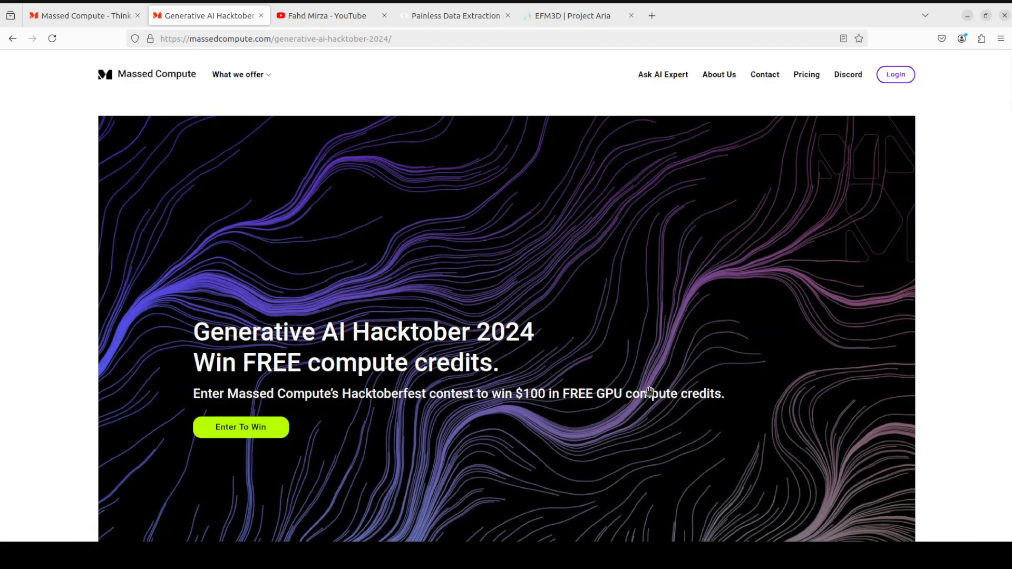
mouse_move(578, 420)
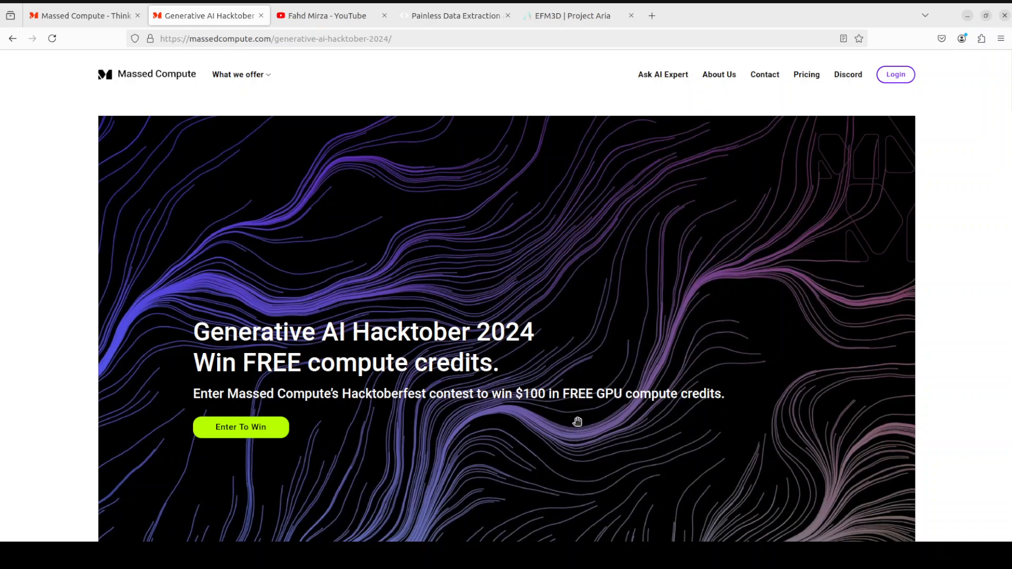
mouse_move(769, 423)
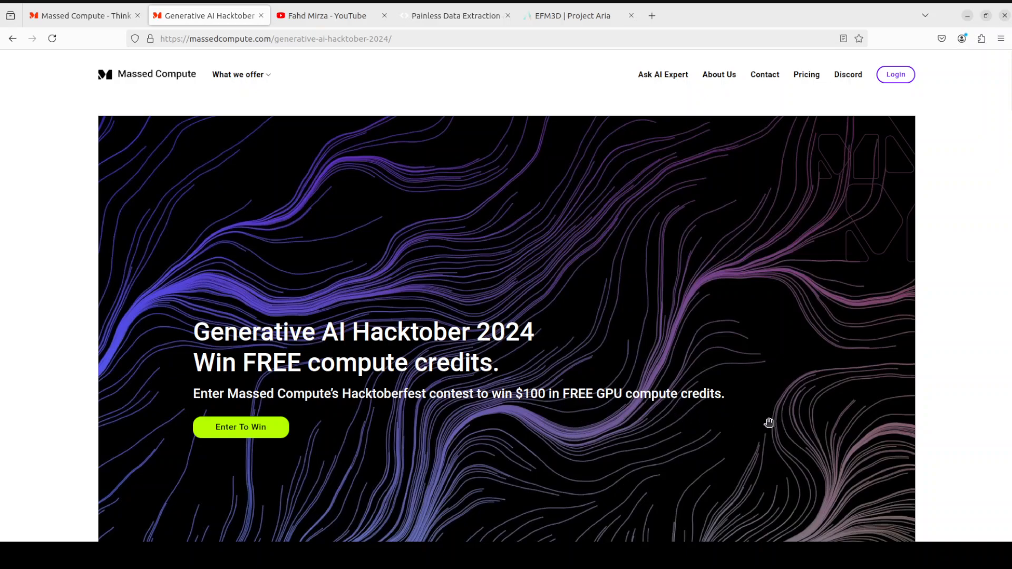
mouse_move(517, 429)
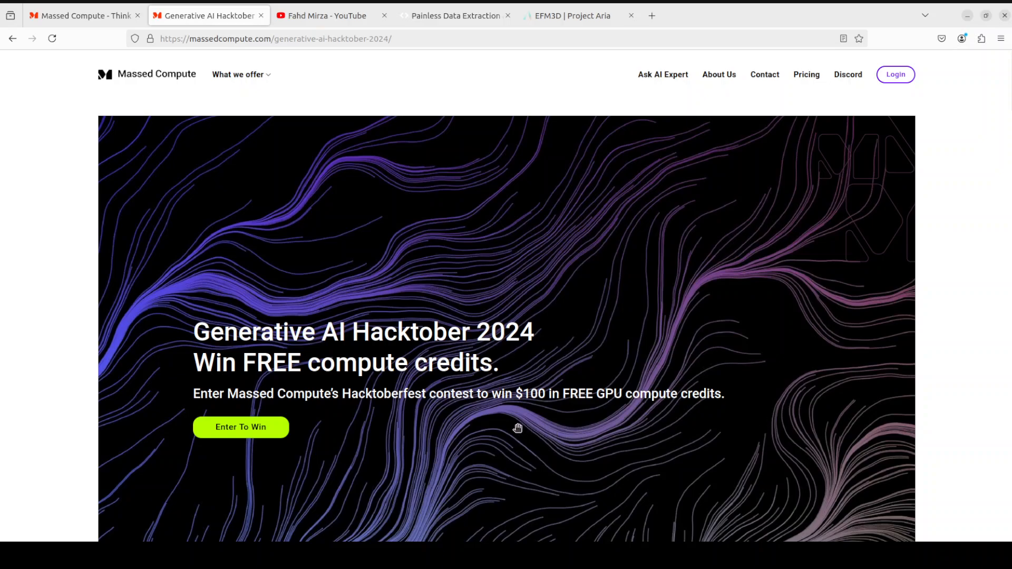
mouse_move(509, 426)
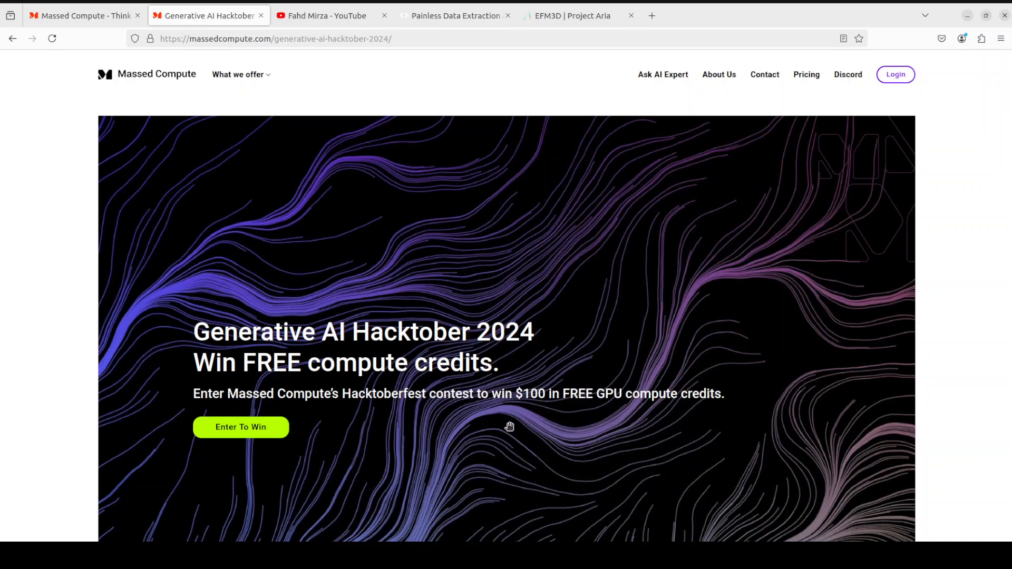
mouse_move(500, 427)
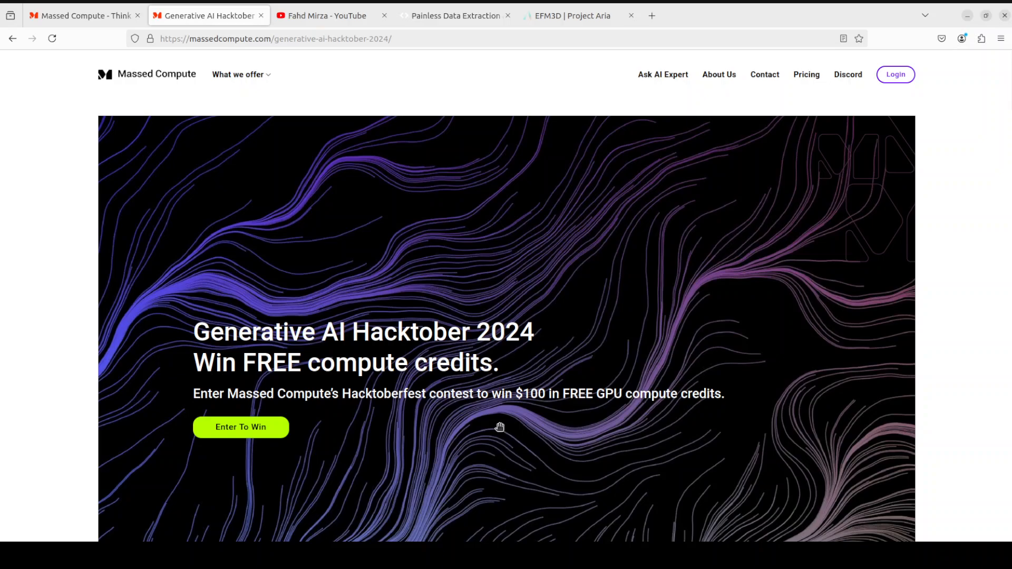
mouse_move(410, 435)
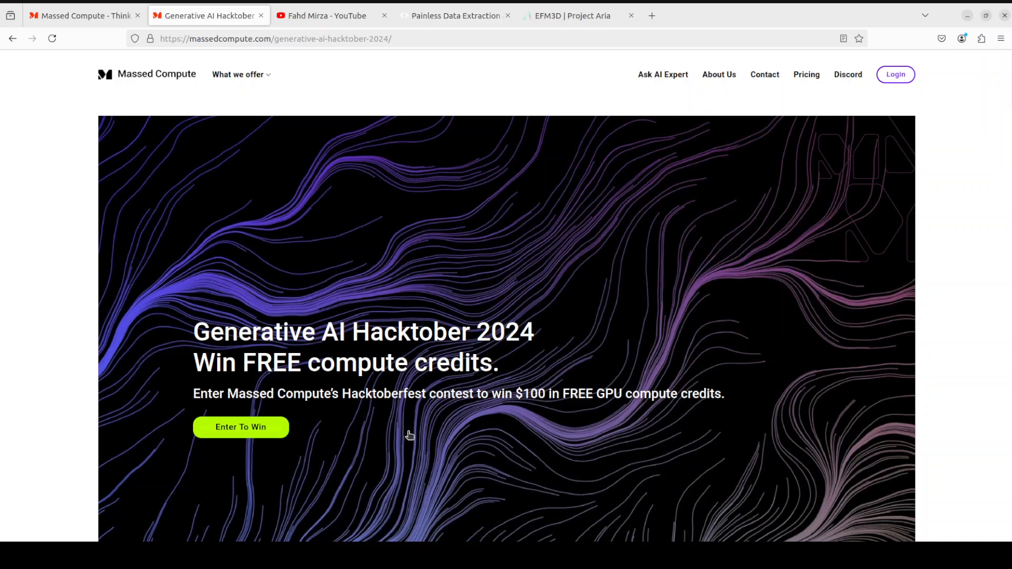
mouse_move(359, 387)
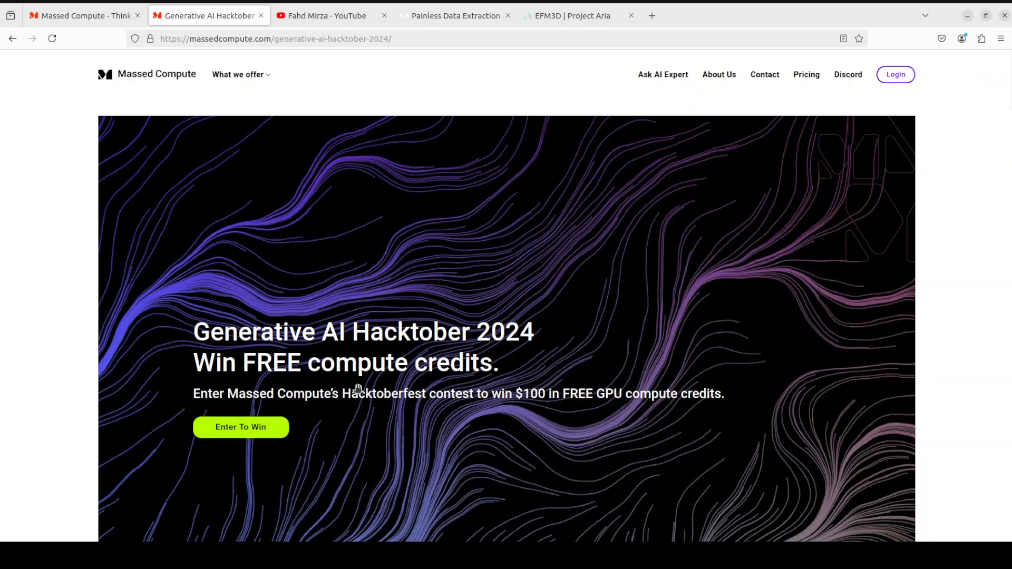
mouse_move(358, 323)
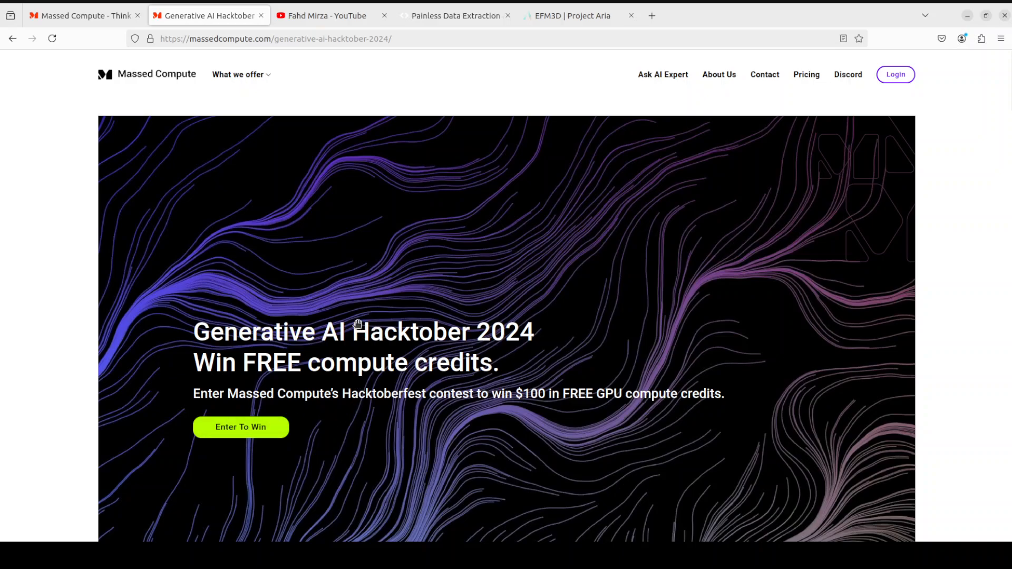
mouse_move(152, 208)
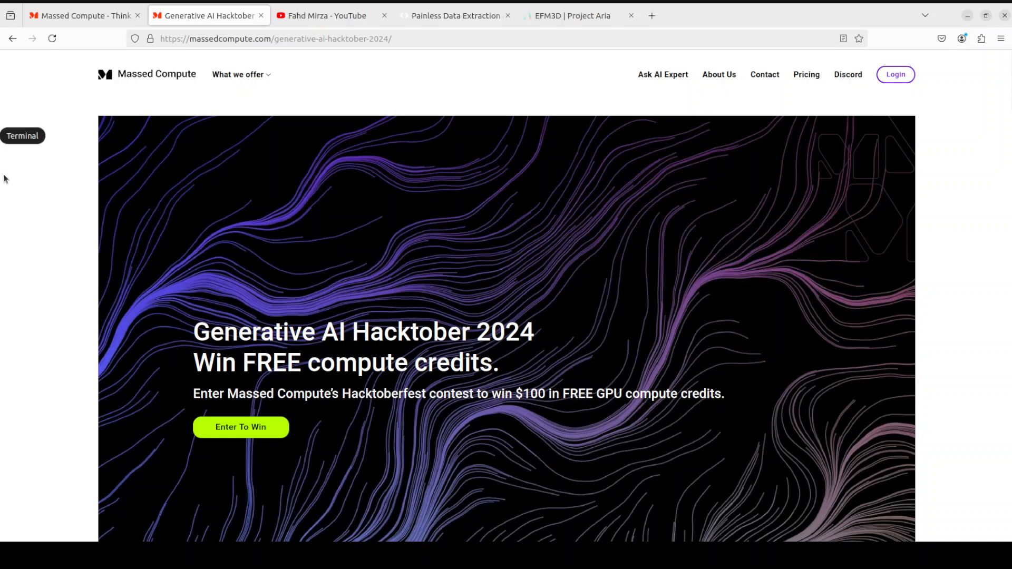
Step: Run nvidia-smi on the remote server, then git clone the facebookresearch efm3d repository
click(22, 136)
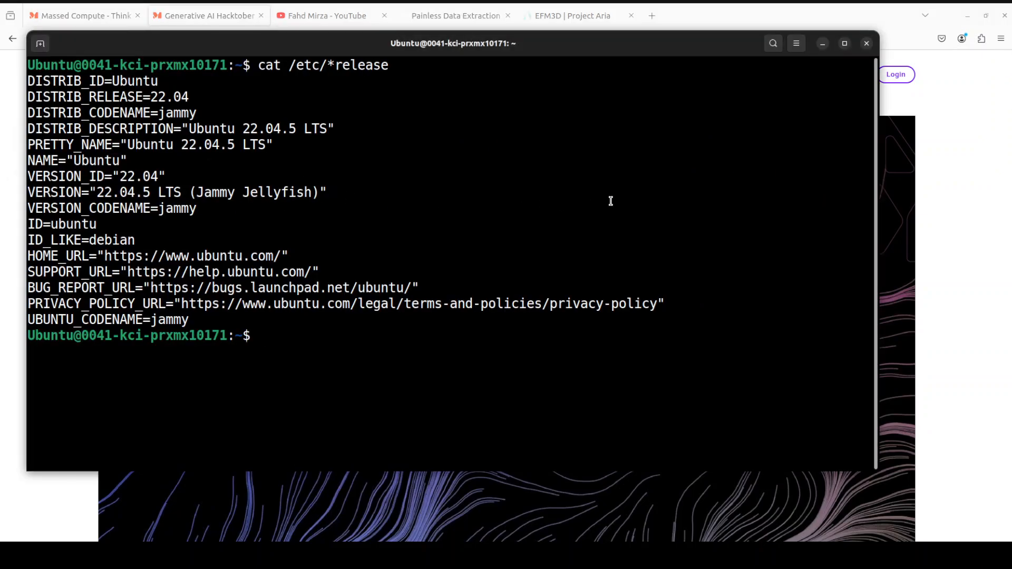
text(nvidia-smi)
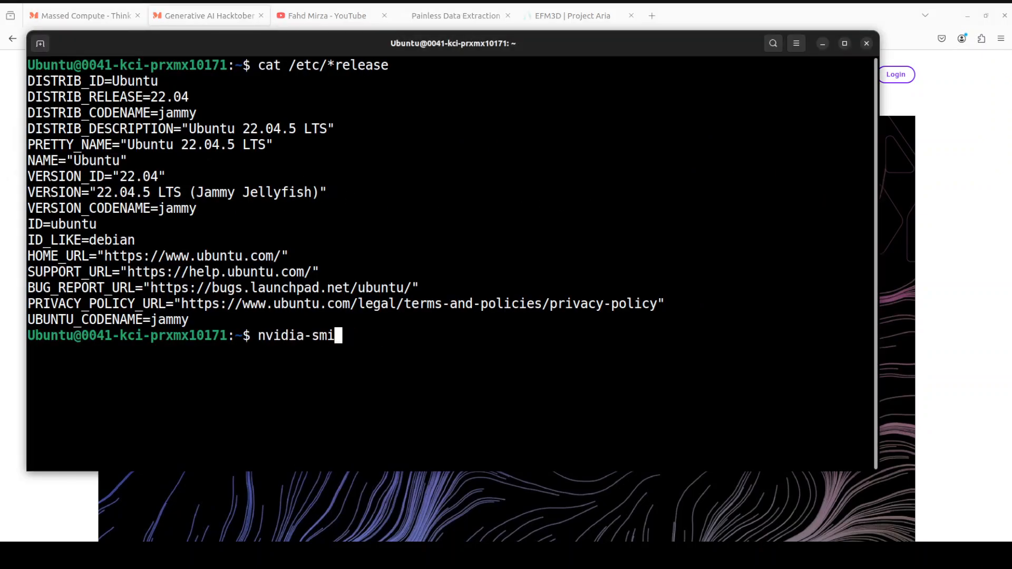
key(Return)
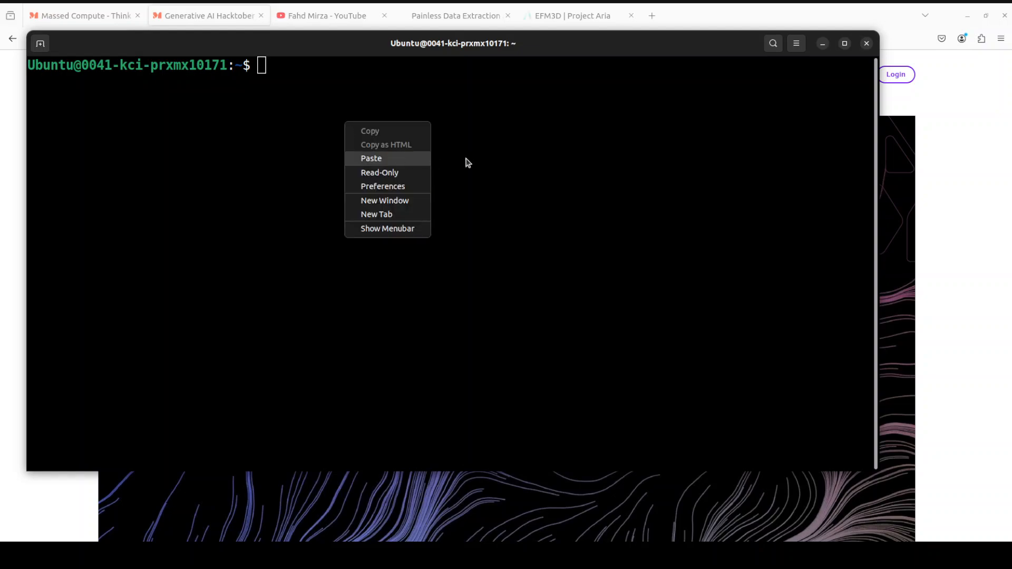
click(371, 158)
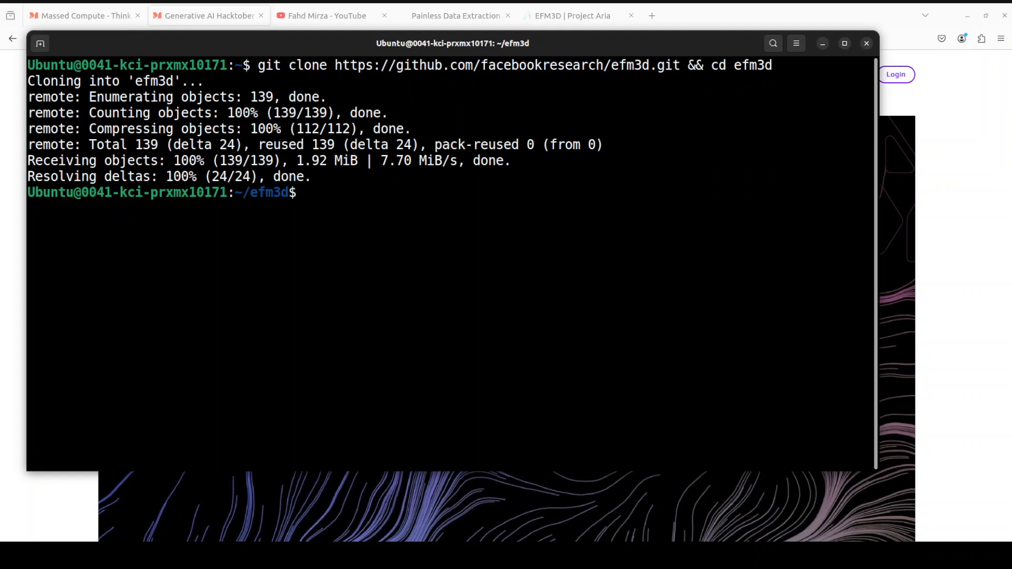
Step: Create the efm3d conda environment with 'conda env create --file=environment.yml'
right_click(358, 203)
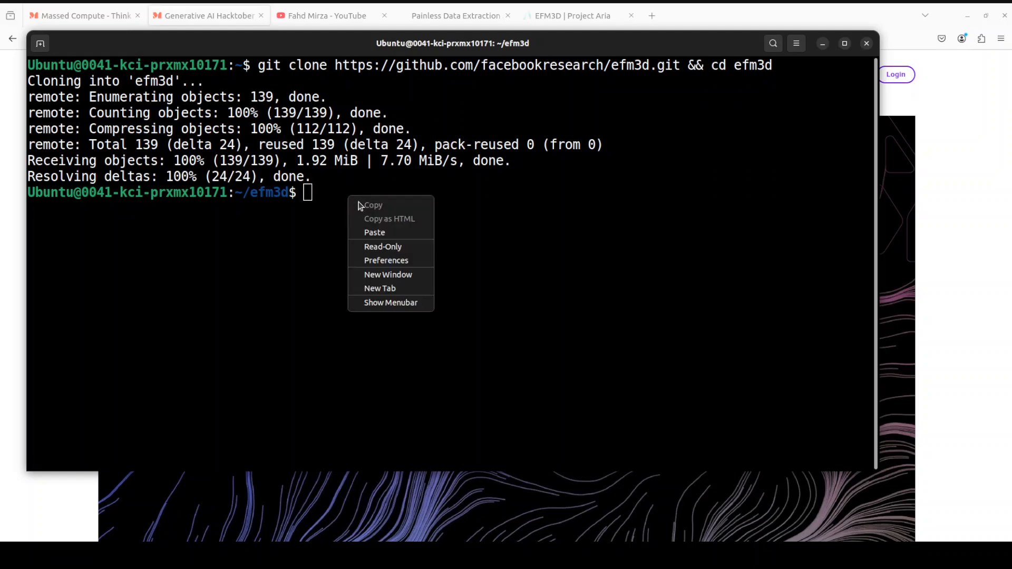
click(375, 232)
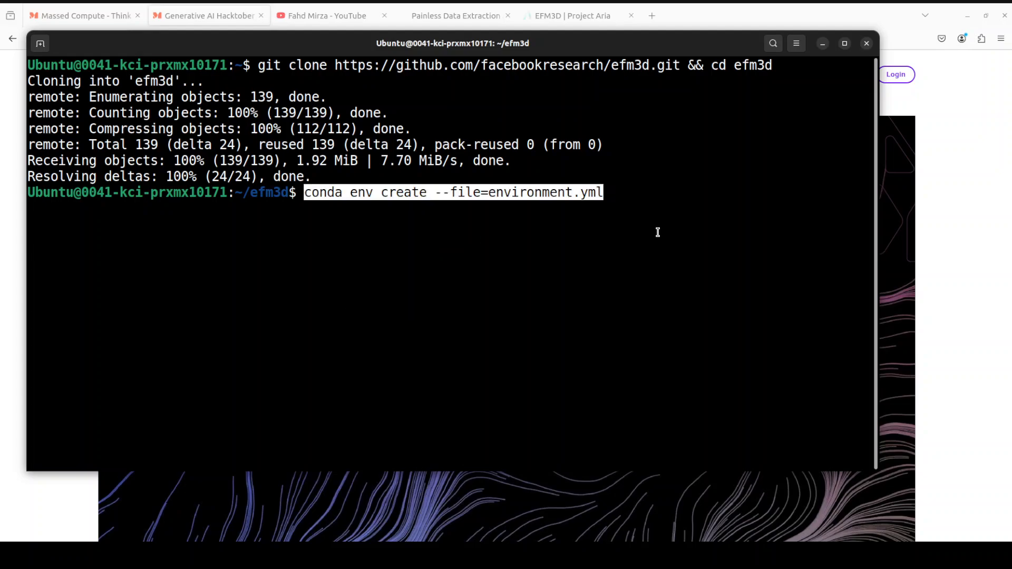
key(Return)
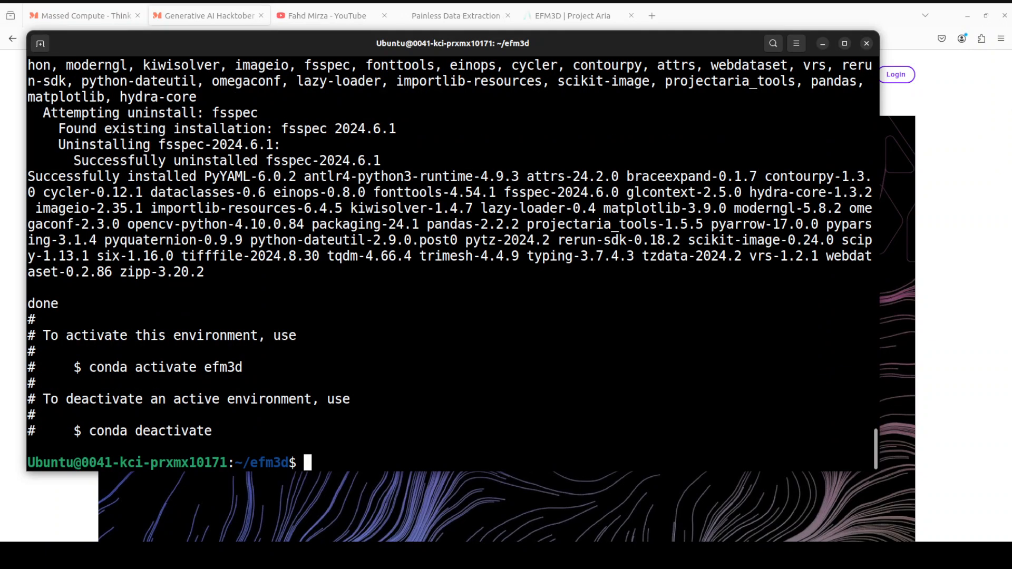
mouse_move(655, 350)
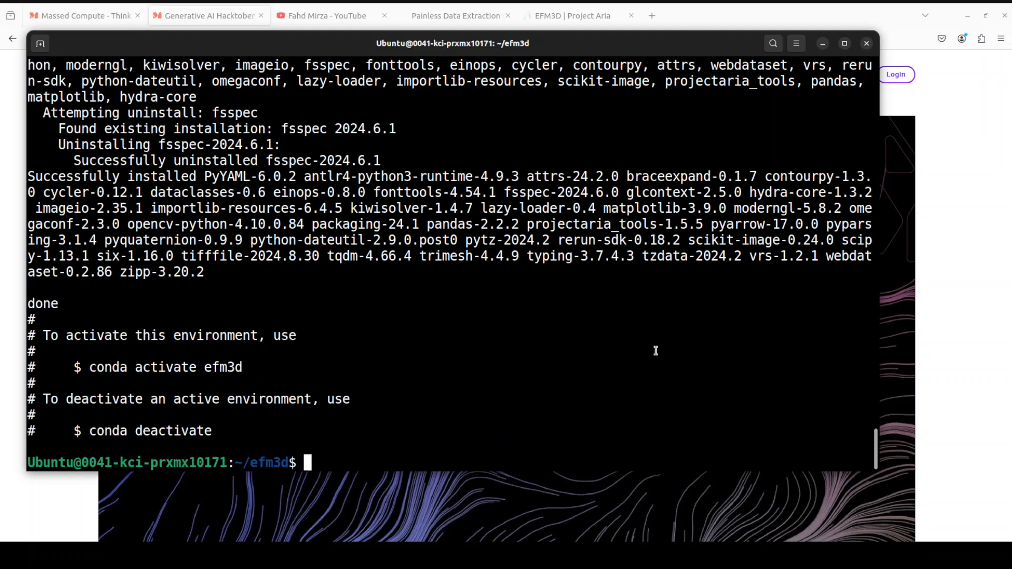
Step: Activate the efm3d environment, list the repo with 'ls -ltr', and cd into ckpt
text(conda activate efm3d)
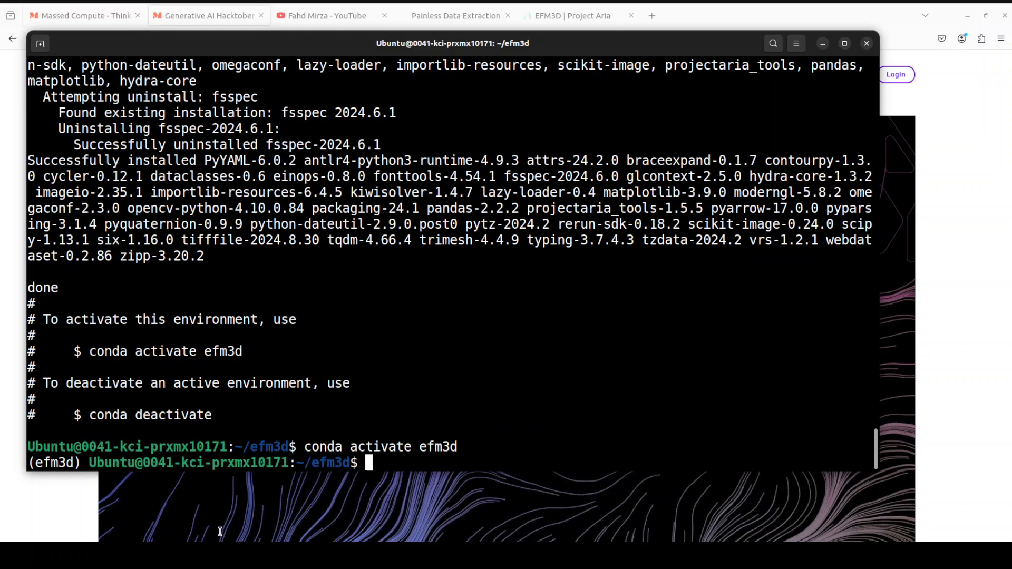
mouse_move(481, 342)
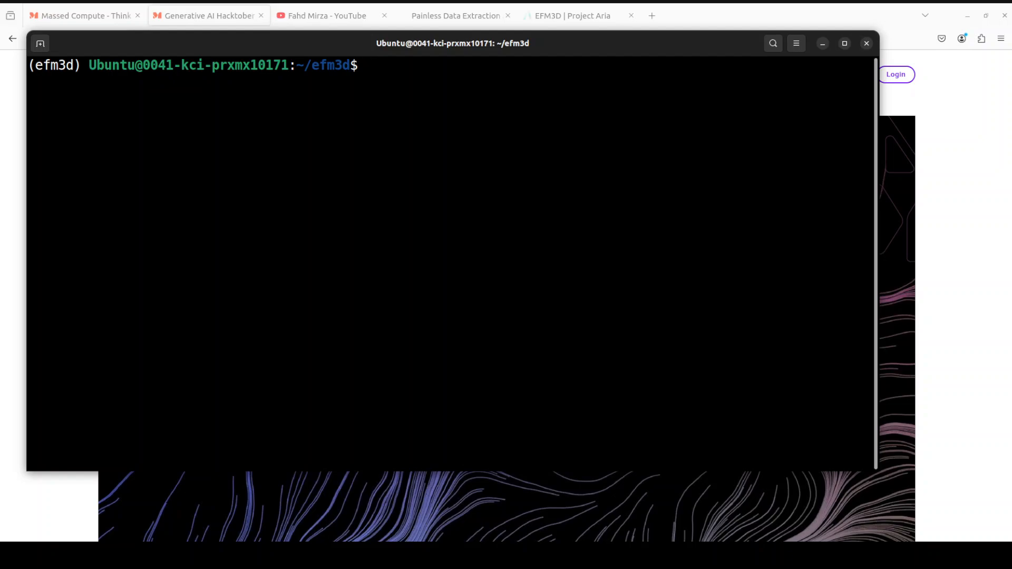
mouse_move(418, 191)
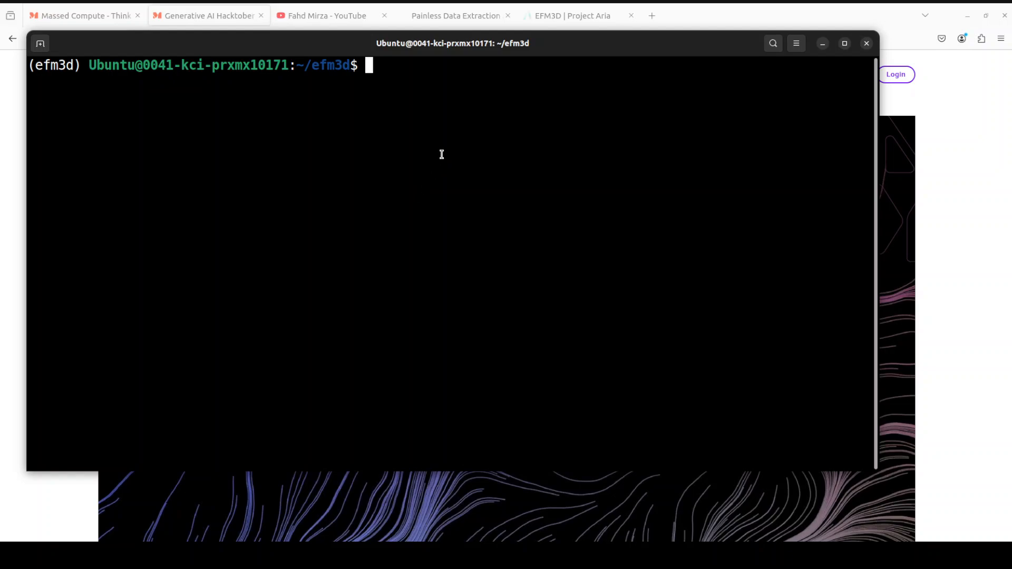
mouse_move(457, 176)
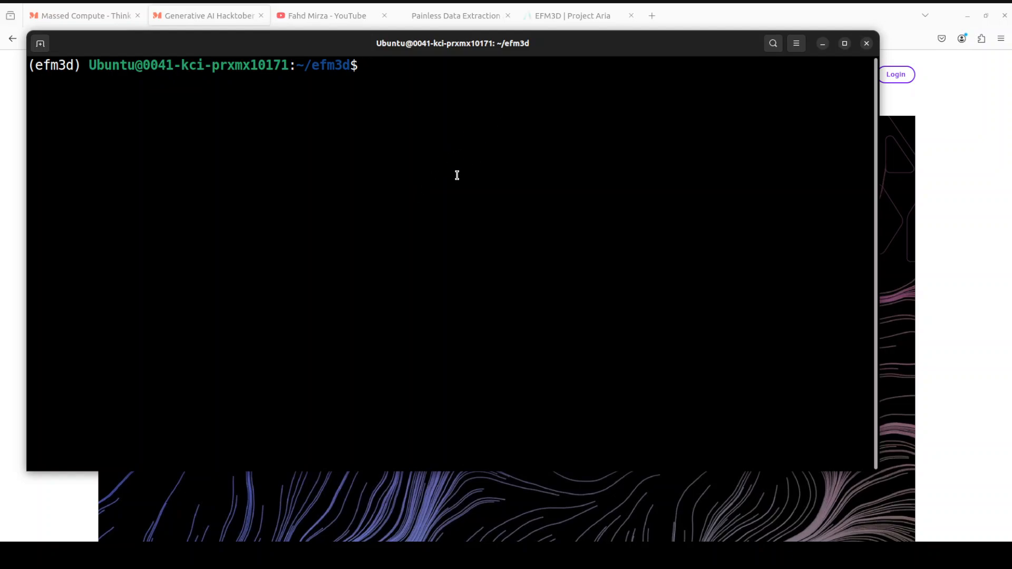
text(ls -ltr)
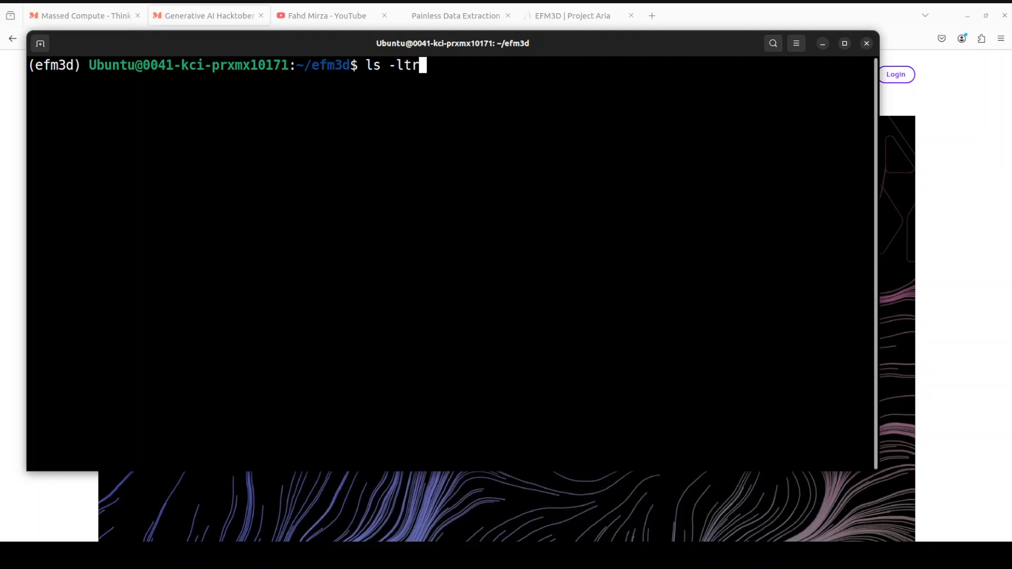
key(Return)
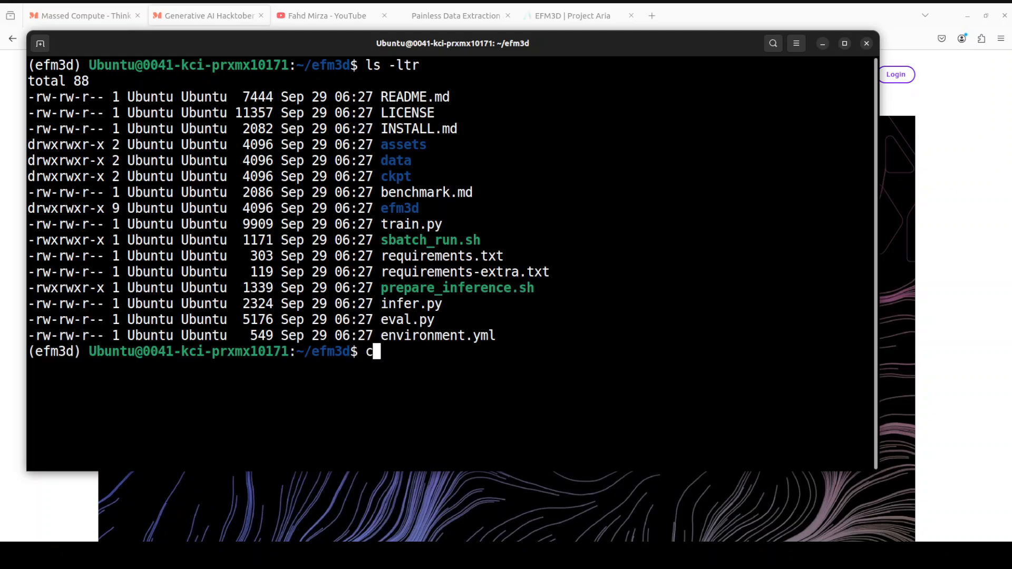
key(Return)
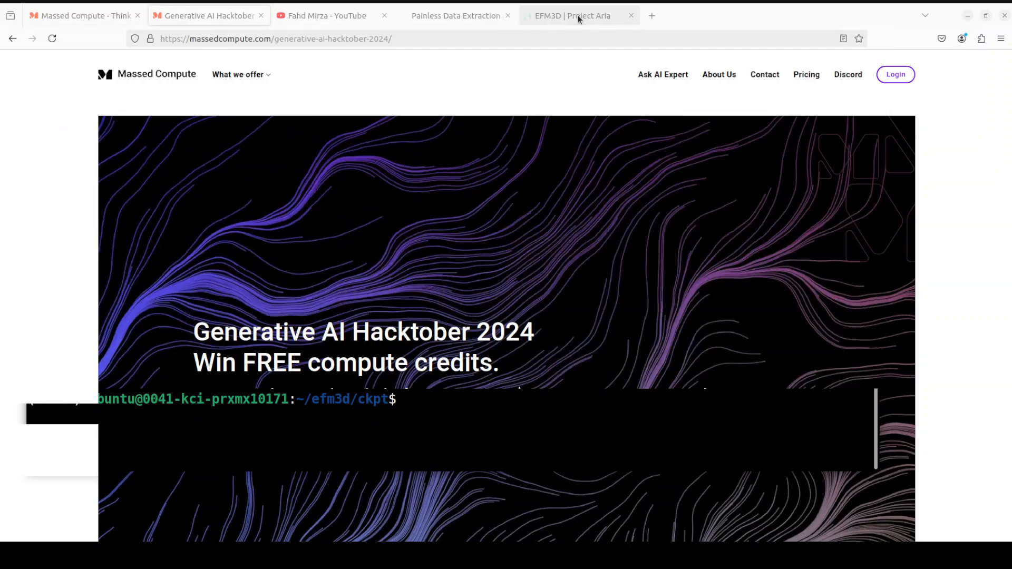
Step: Submit an email for EVL model access and download evl_model_ckpt.zip (952 MB)
click(574, 15)
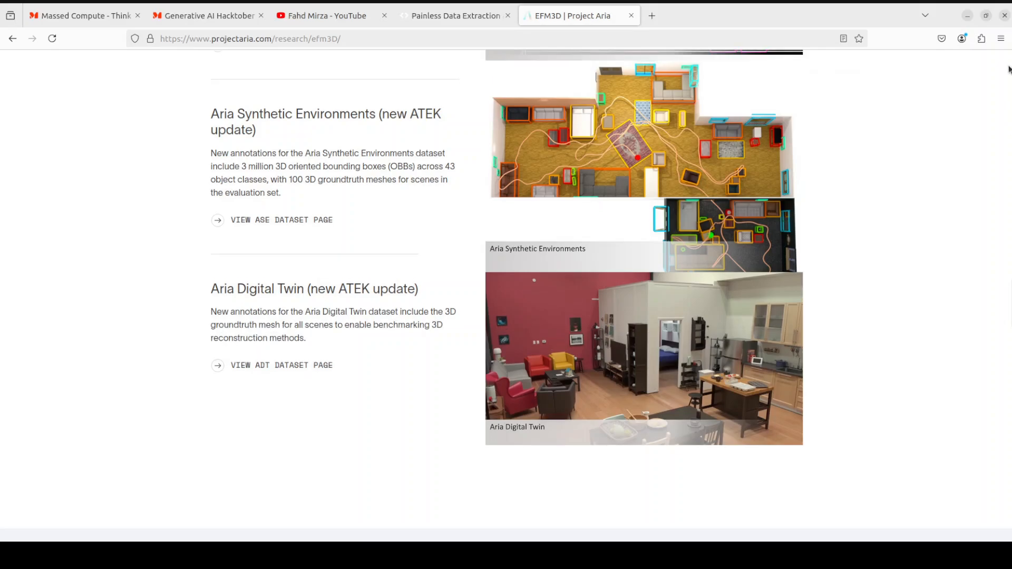
scroll(up, 3)
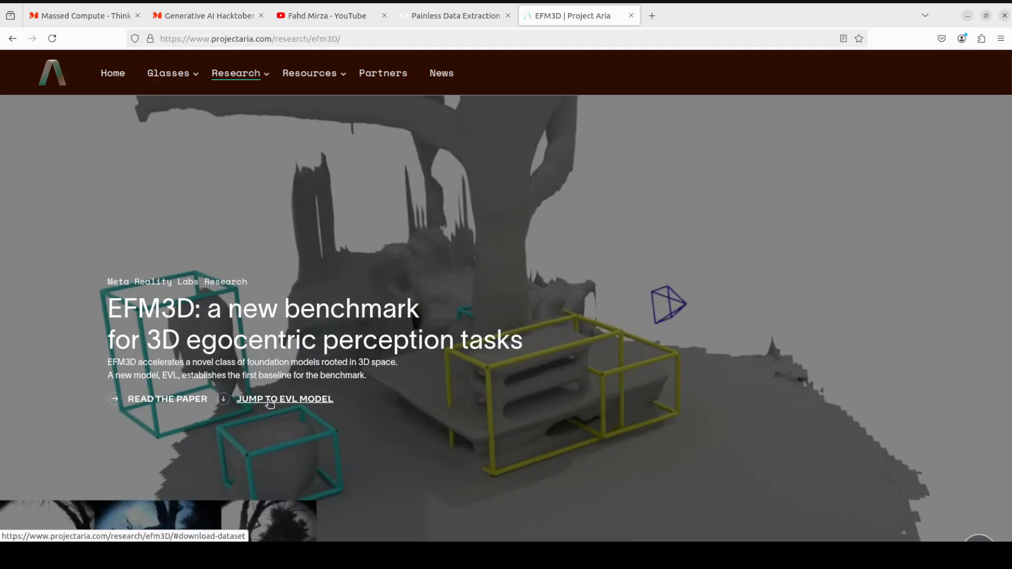
click(285, 399)
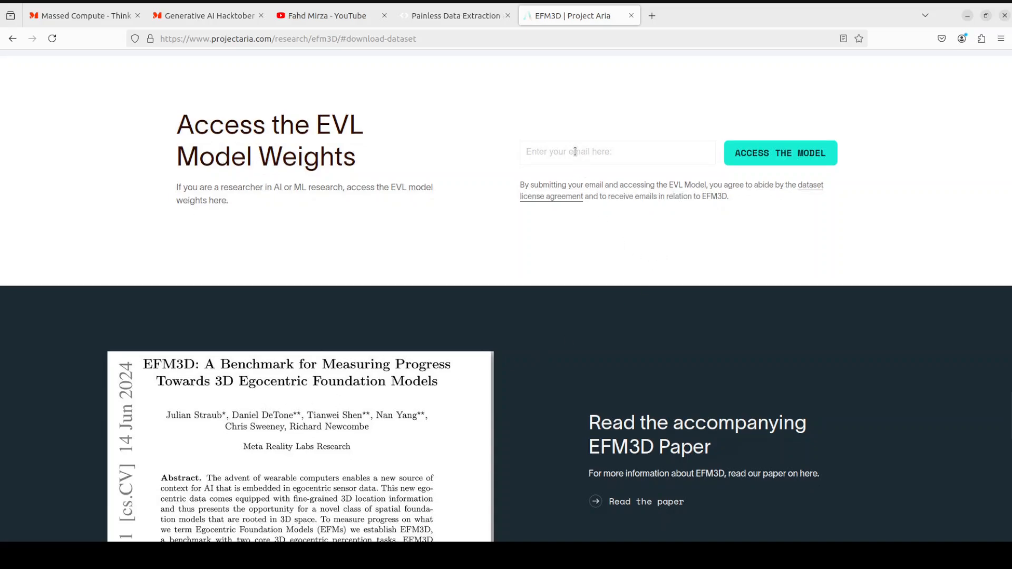
click(780, 153)
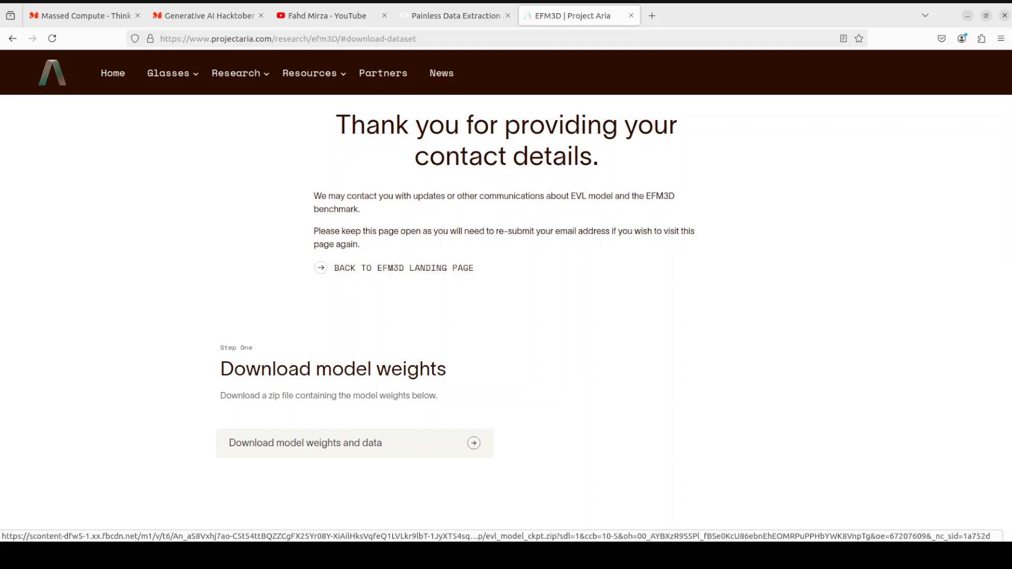
click(474, 443)
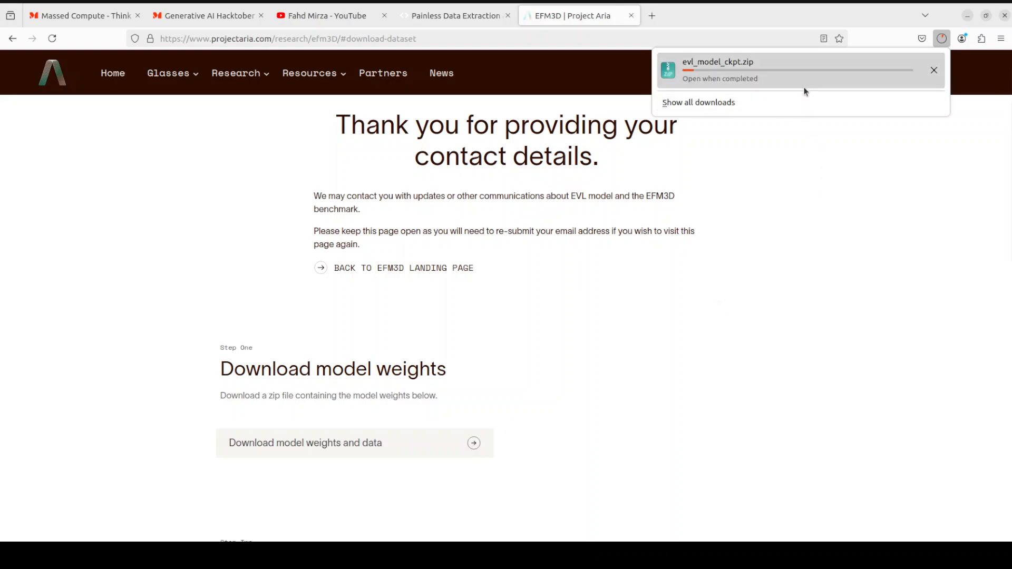
mouse_move(778, 94)
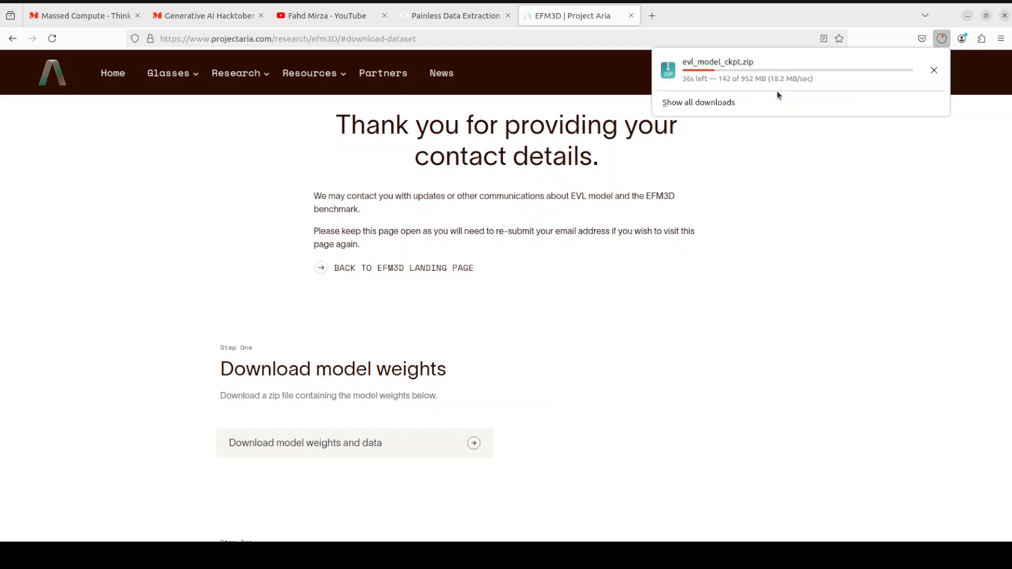
mouse_move(838, 241)
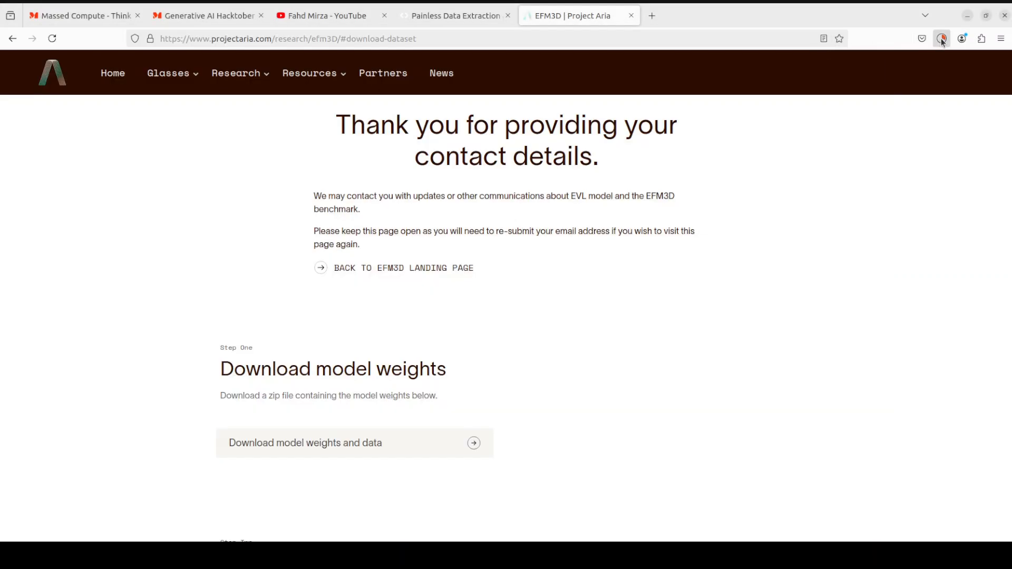
click(942, 38)
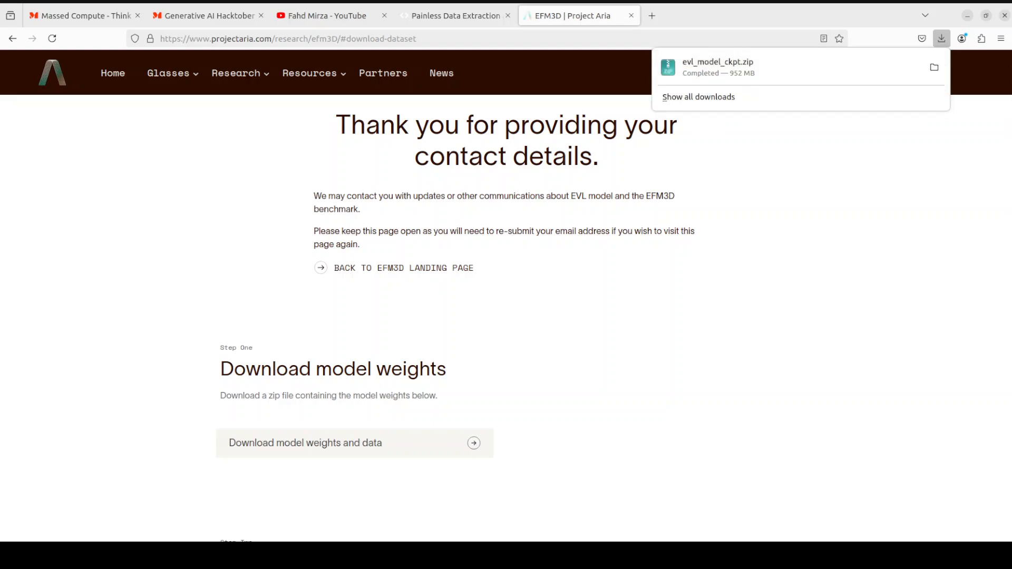
mouse_move(775, 67)
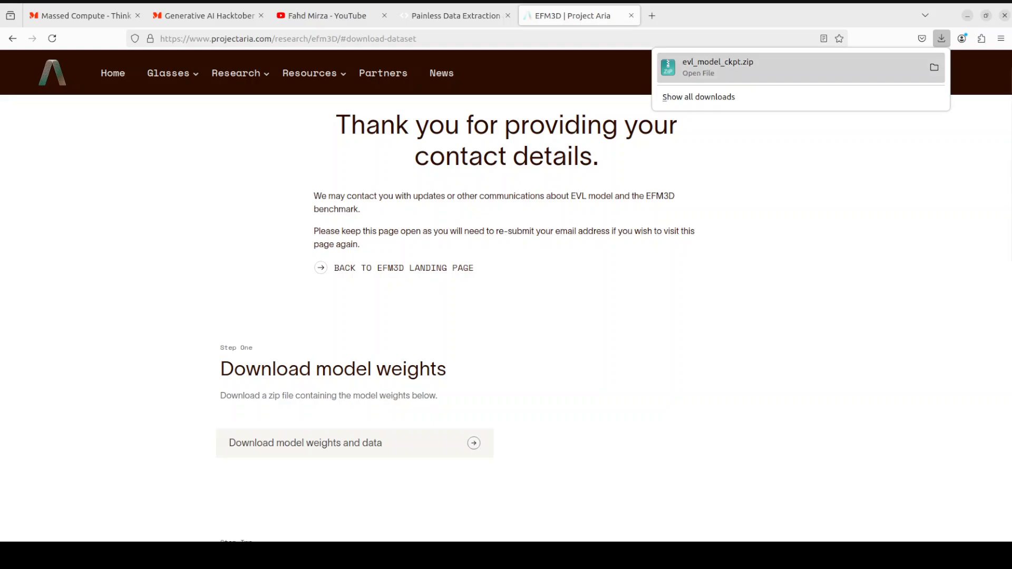
Step: Copy evl_model_ckpt.zip from Downloads into ~/efm3d/ckpt
click(934, 66)
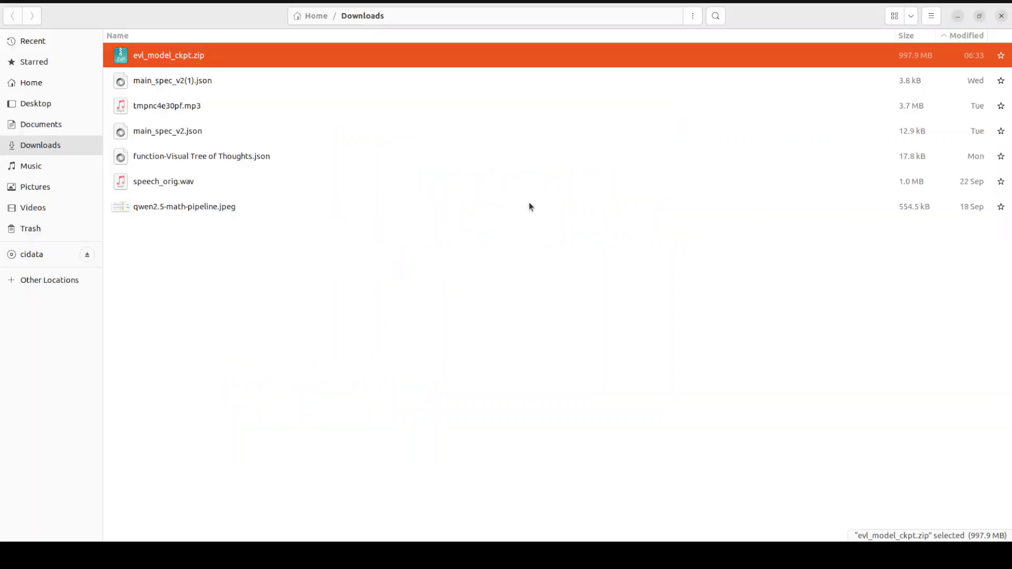
right_click(169, 55)
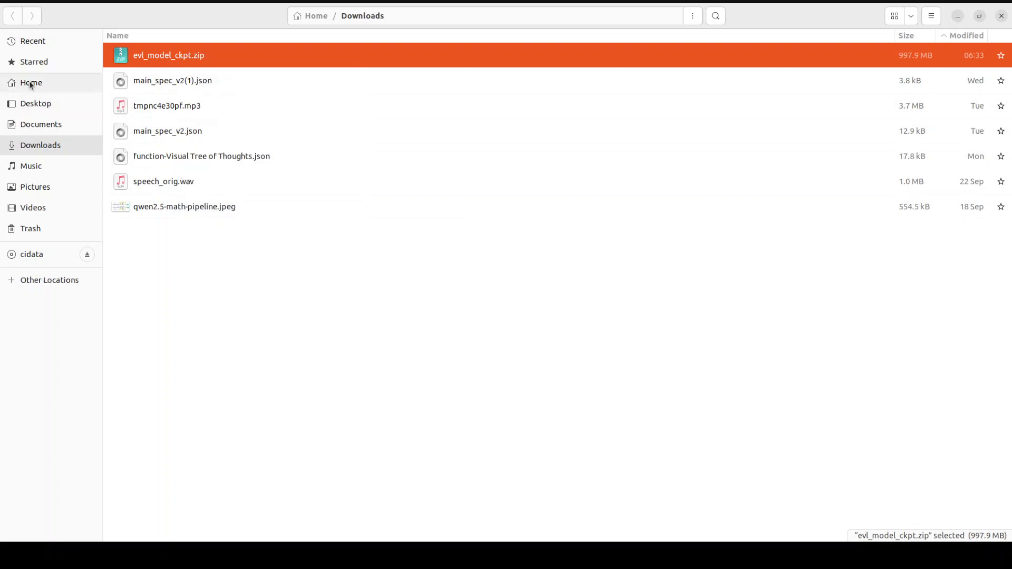
click(30, 82)
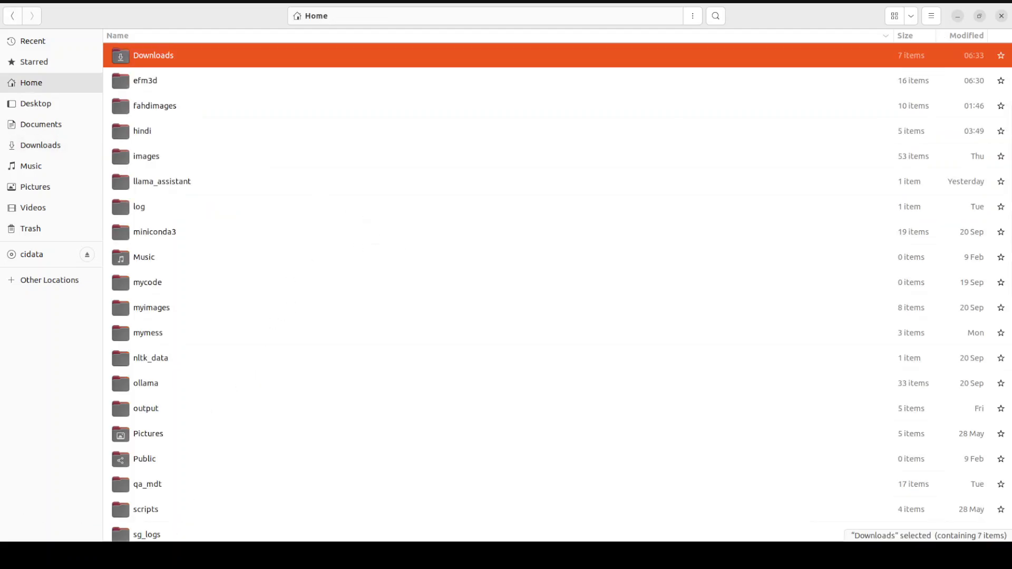
scroll(up, 3)
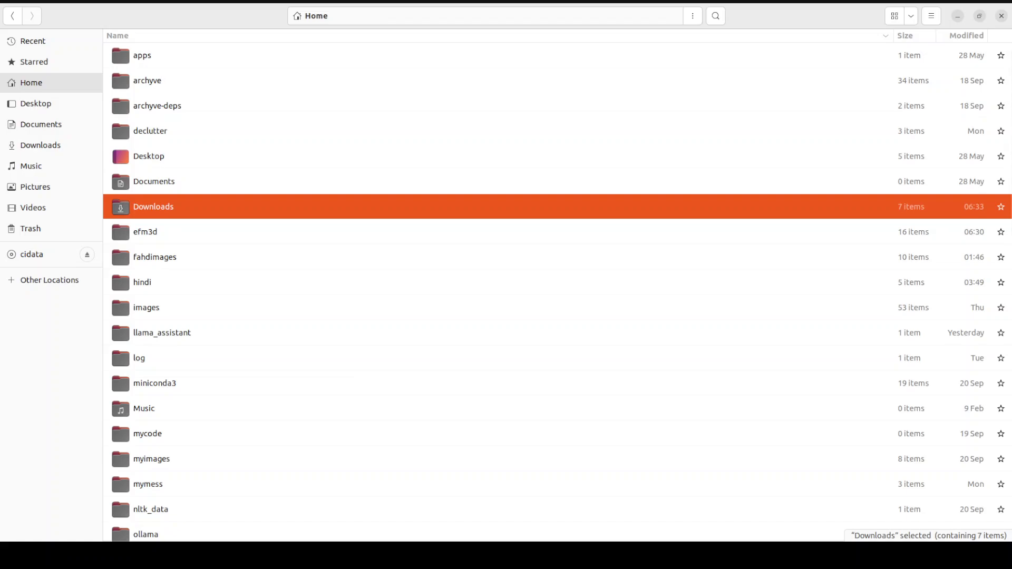
double_click(145, 231)
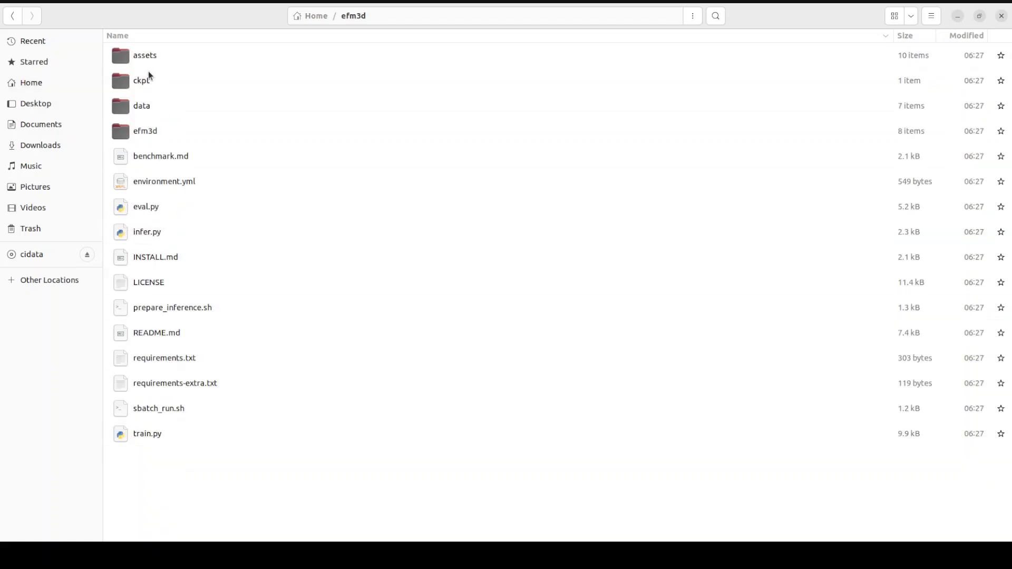
double_click(141, 79)
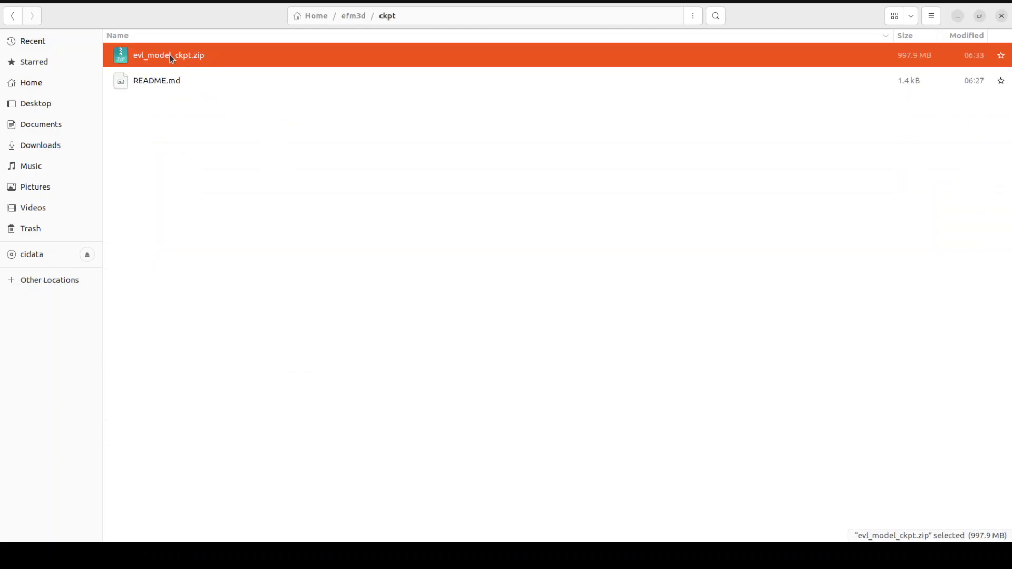
Step: Extract the zip in ckpt, yielding model_lite.pth, model_release.pth and seq136_sample.zip
right_click(169, 55)
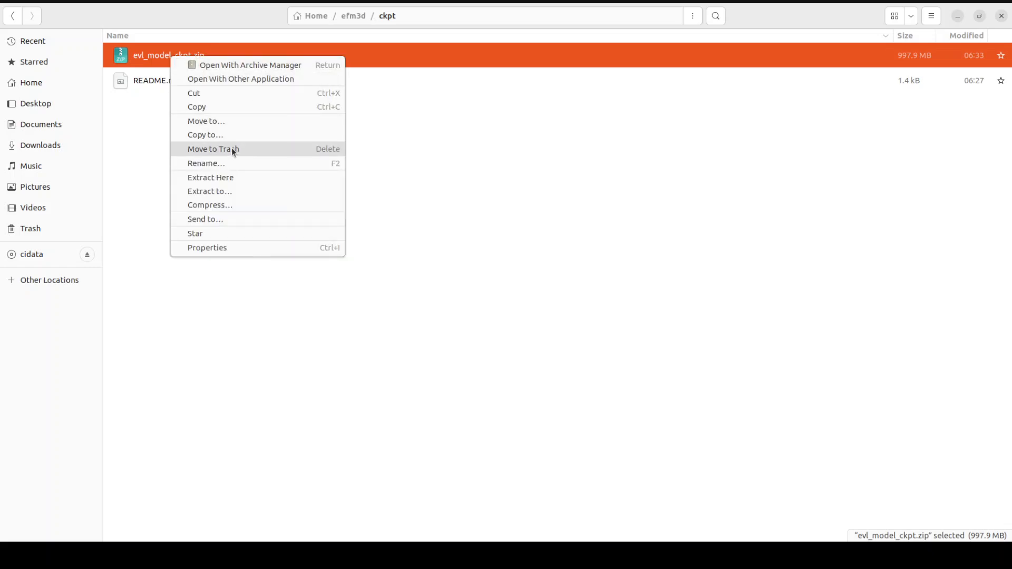
click(211, 177)
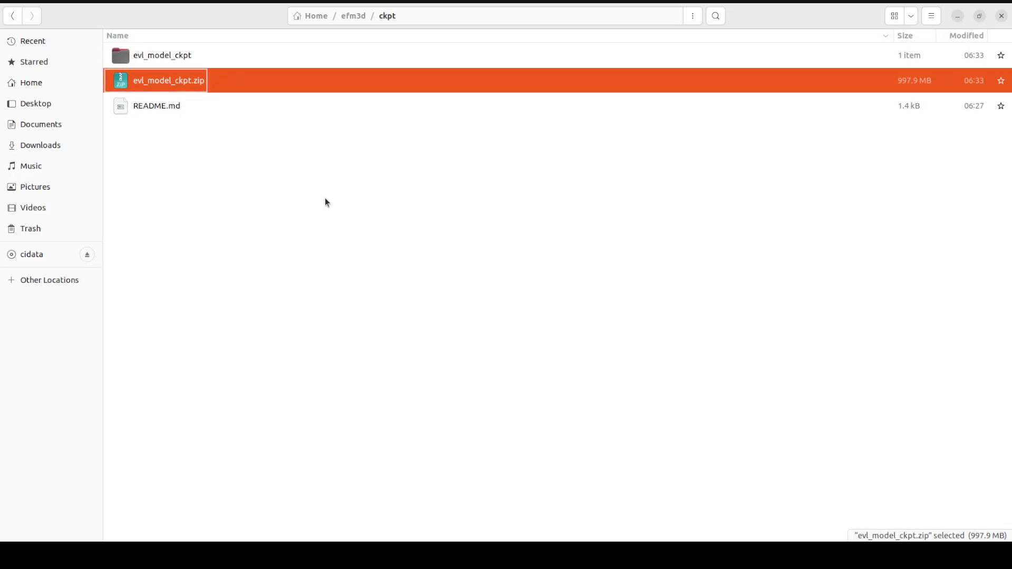
double_click(162, 55)
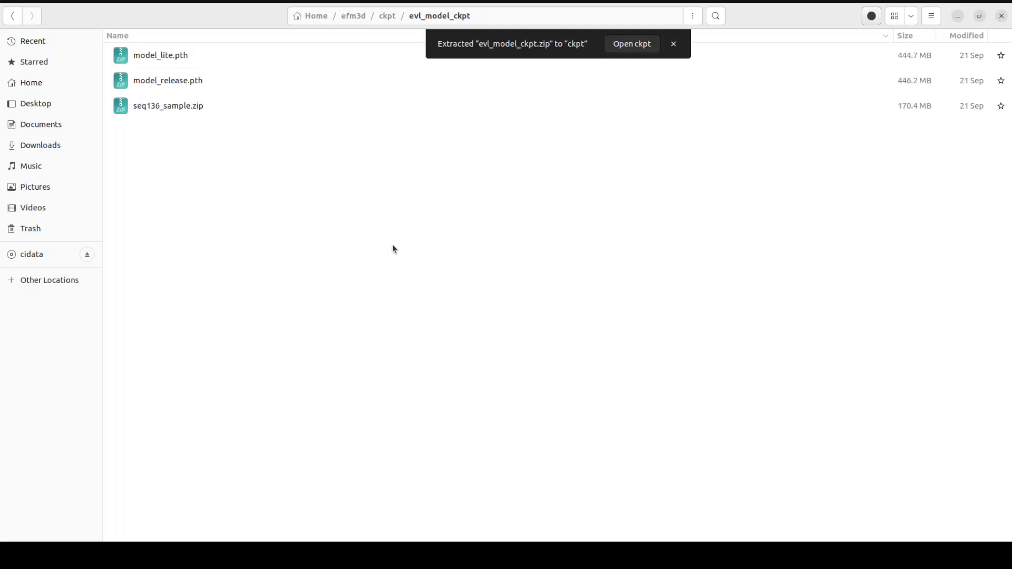
mouse_move(374, 238)
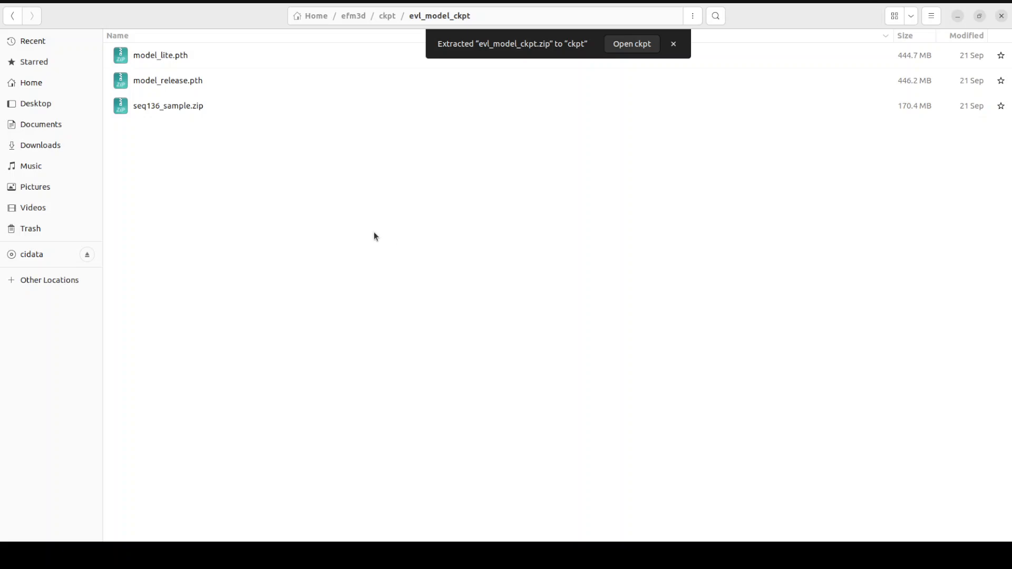
mouse_move(459, 183)
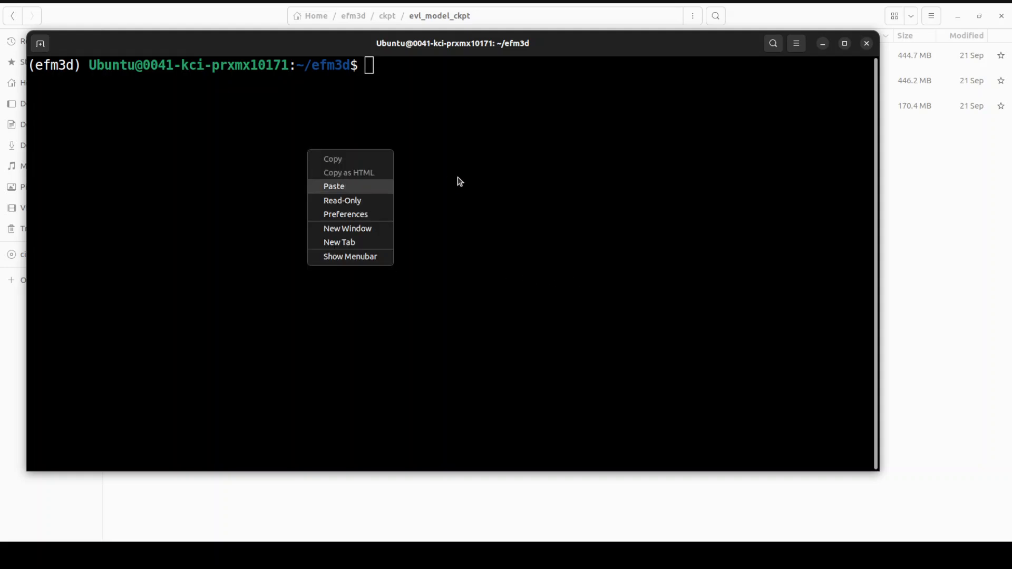
Step: List the efm3d project files by modification time with 'ls -ltr'
click(334, 186)
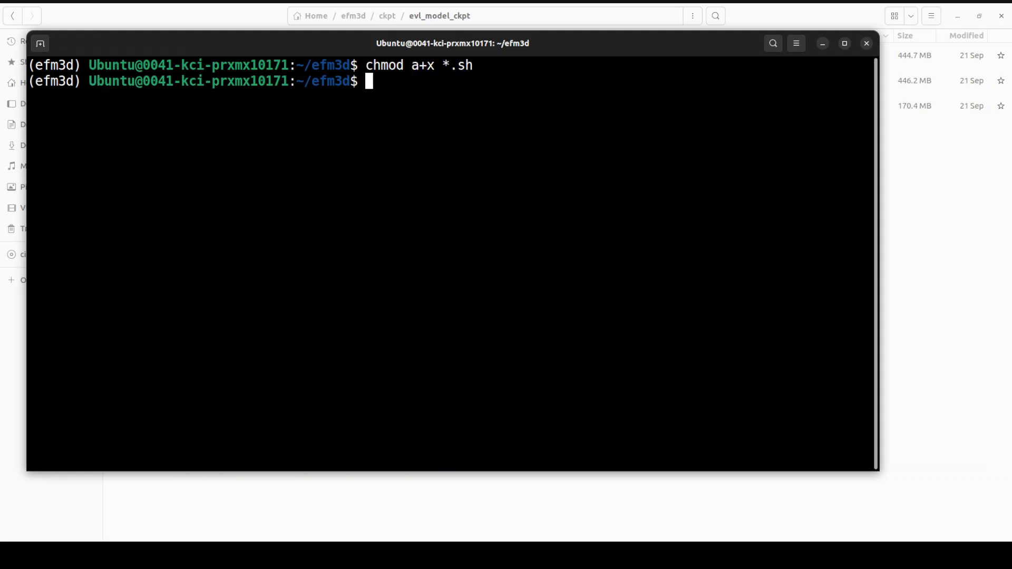
text(ls -)
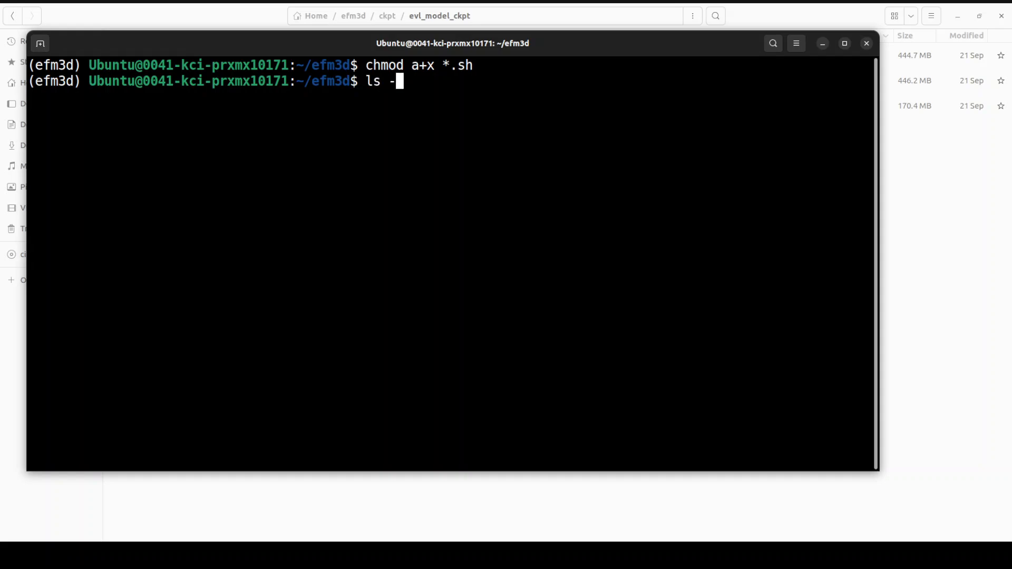
text(ltr)
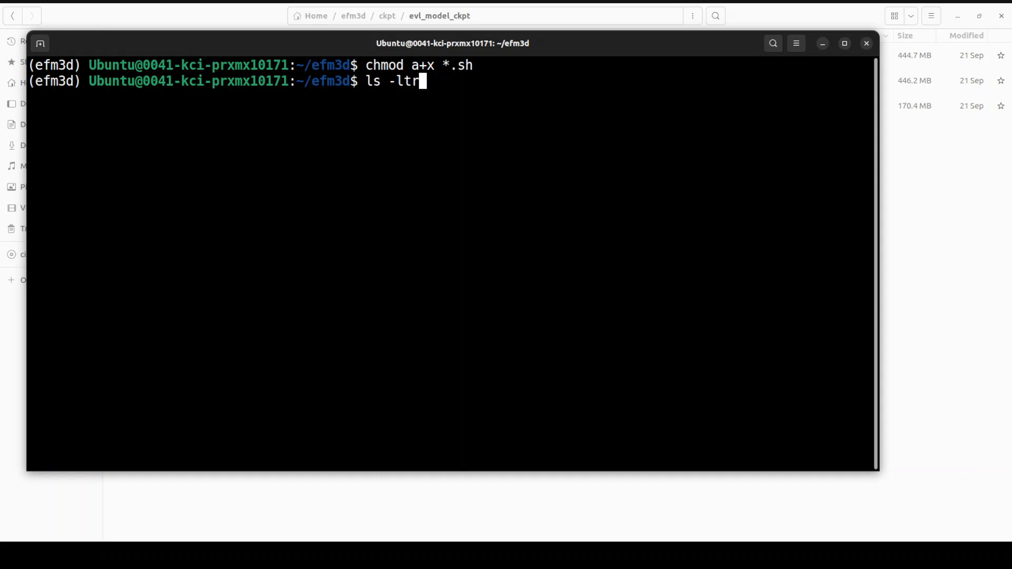
key(Return)
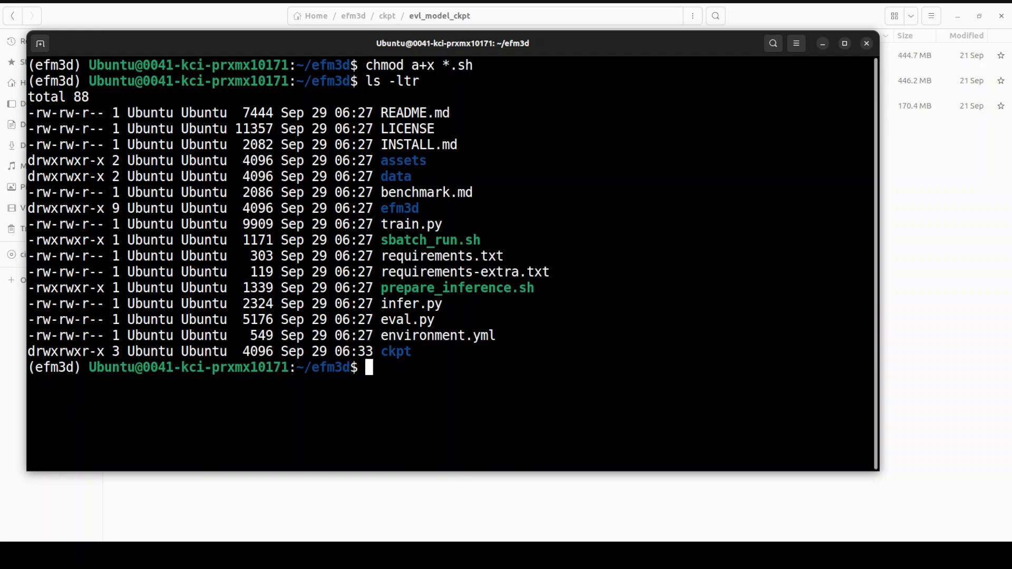
mouse_move(548, 284)
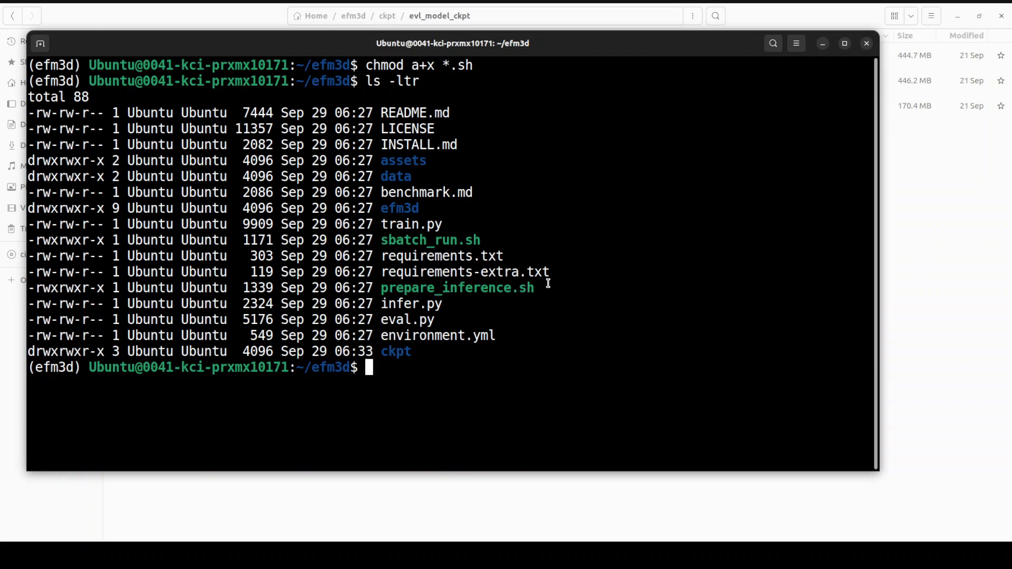
mouse_move(449, 288)
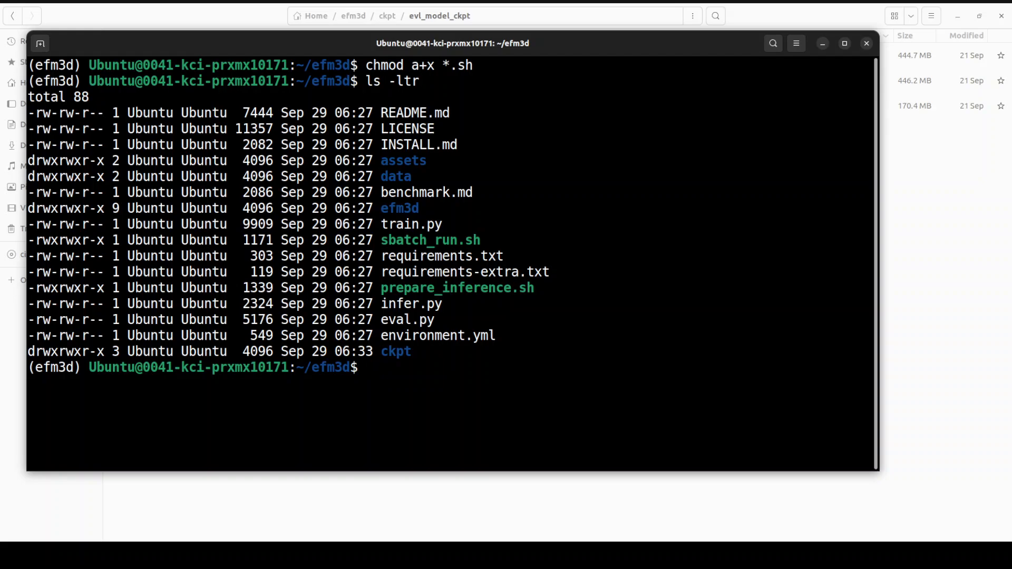
Step: Run ./prepare_inference.sh, answering A to overwrite all existing checkpoint files
text(./prepare_inference.sh)
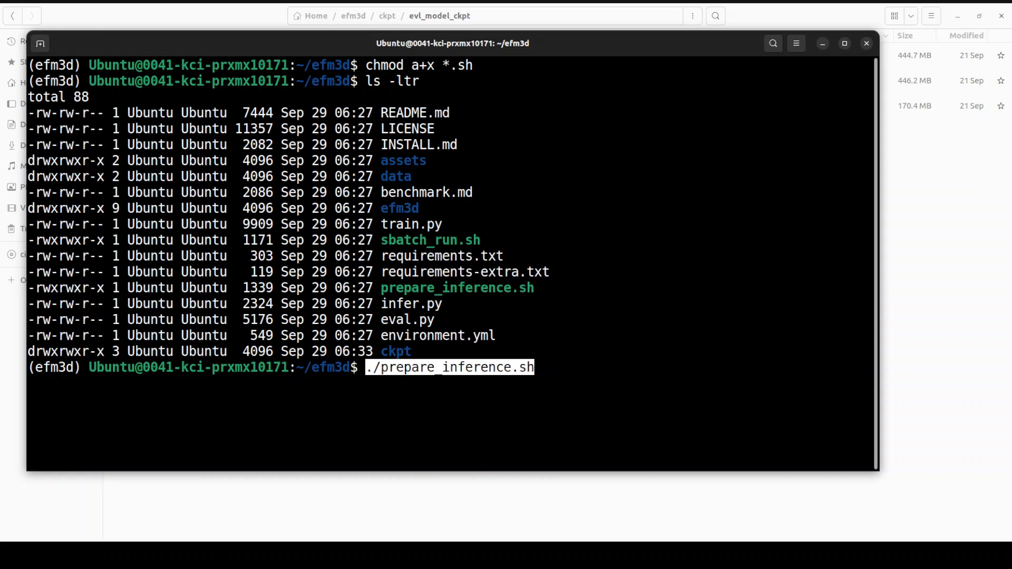
key(Return)
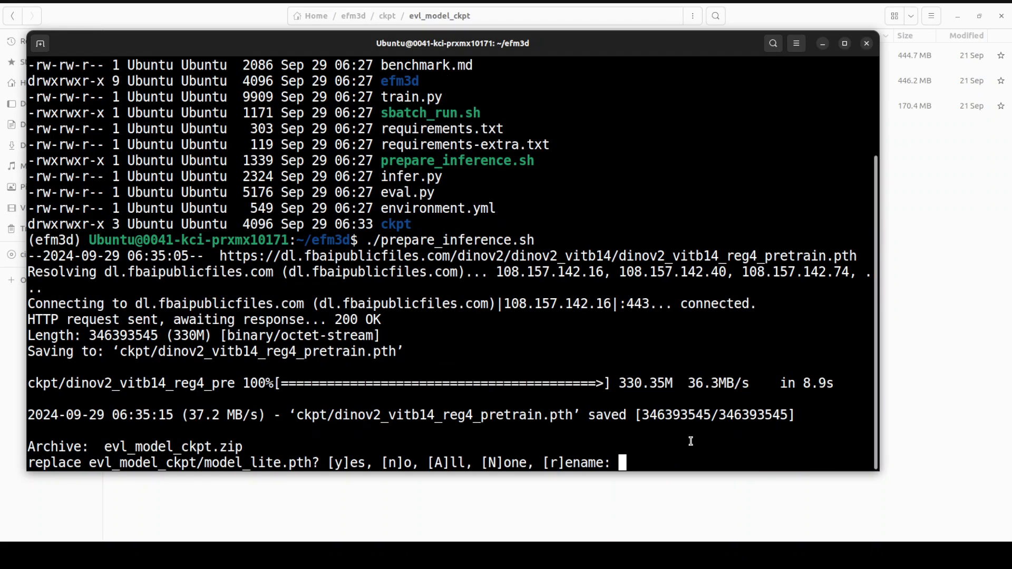
text(A)
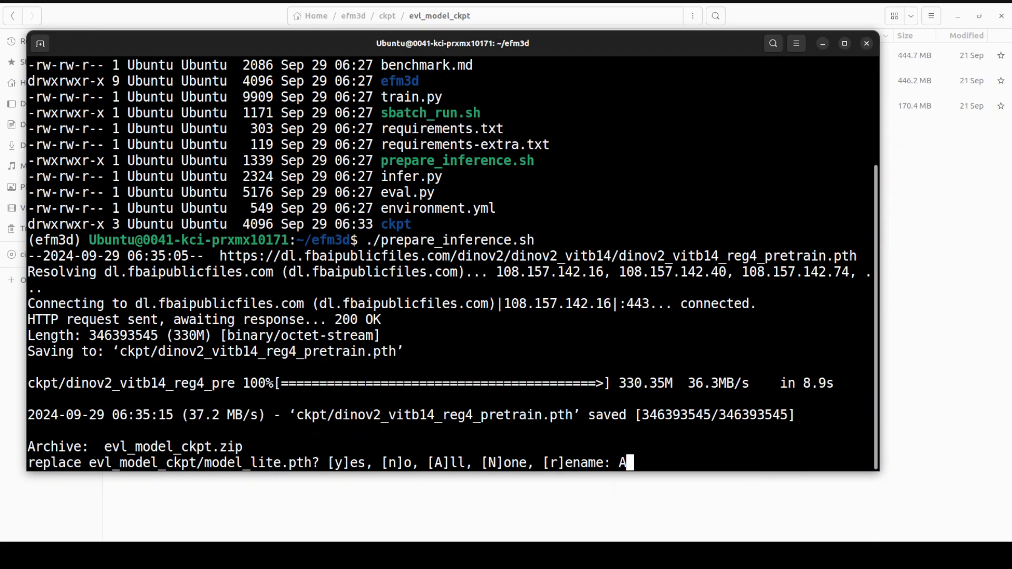
key(Return)
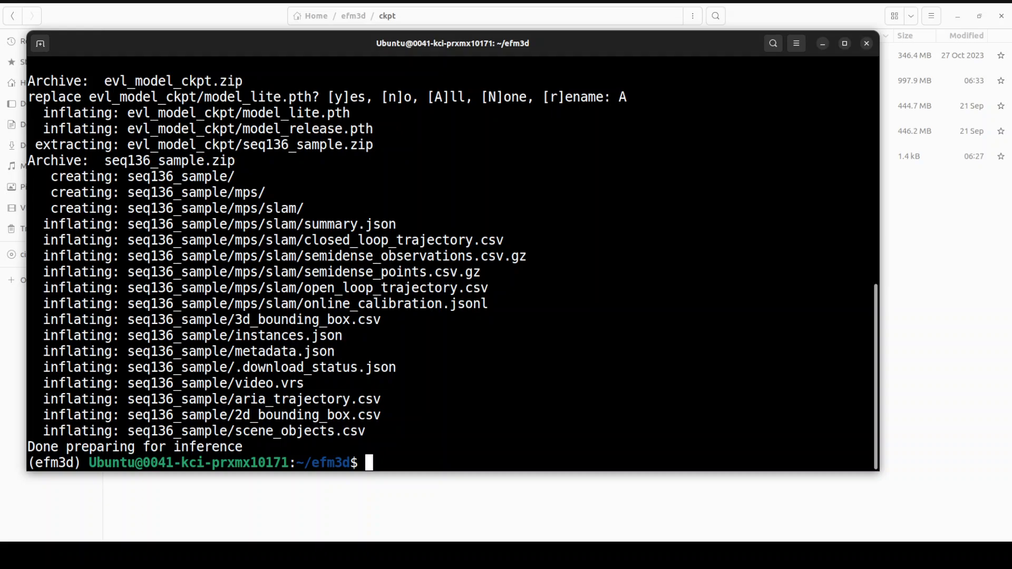
Step: Run 'python infer.py --input ./data/seq136_sample/video.vrs' on the sample sequence
text(cl)
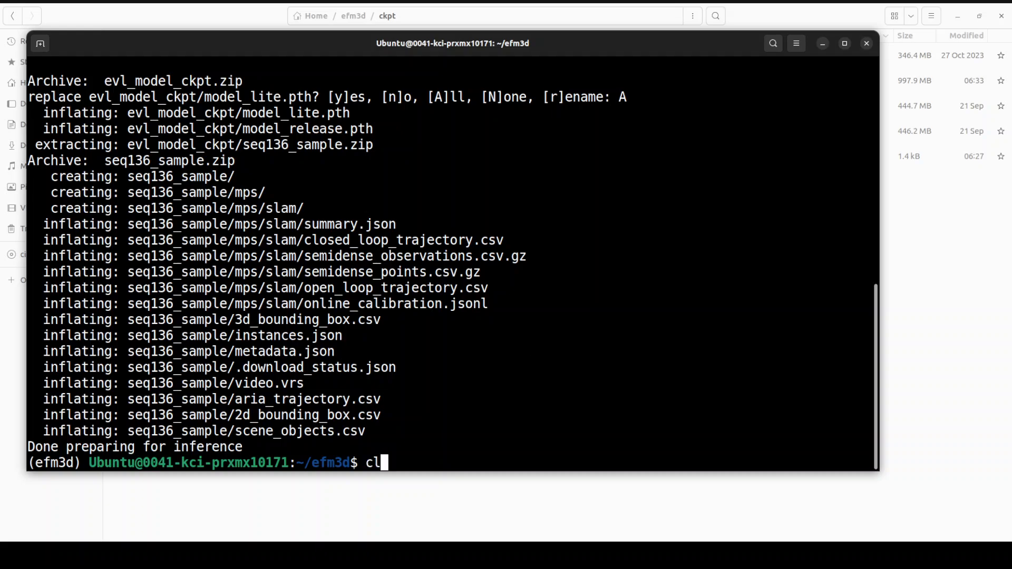
right_click(402, 134)
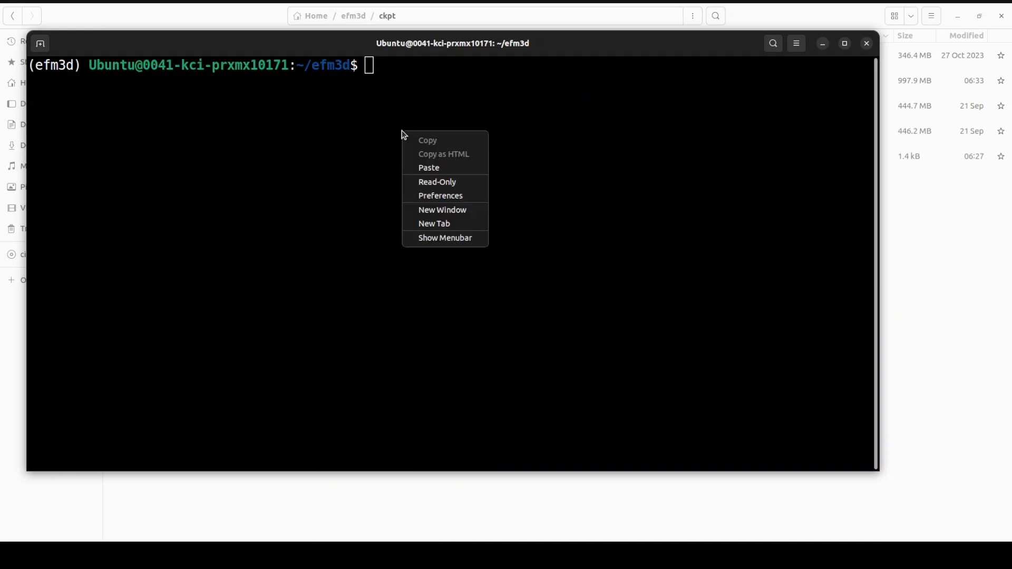
click(429, 168)
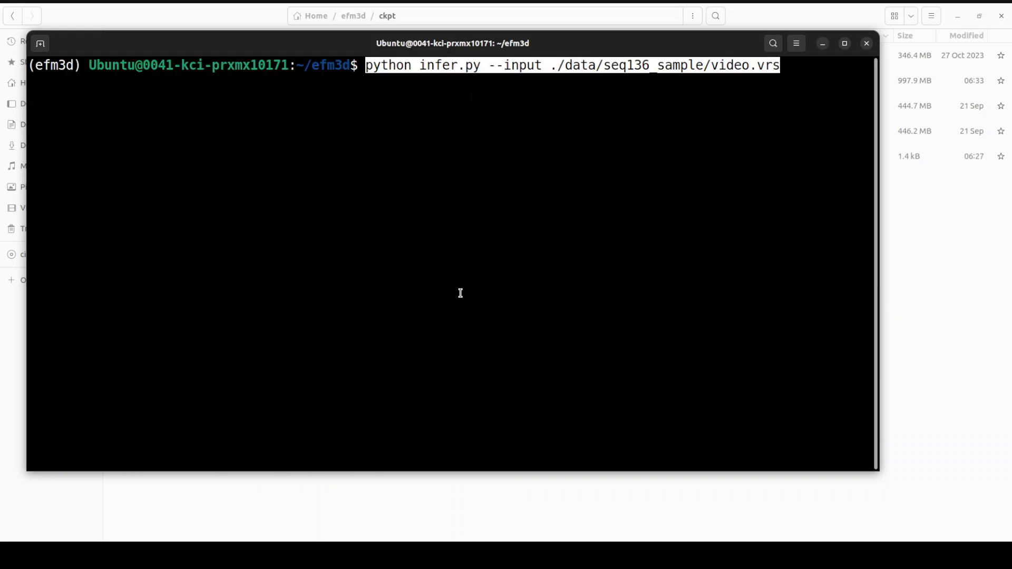
mouse_move(792, 76)
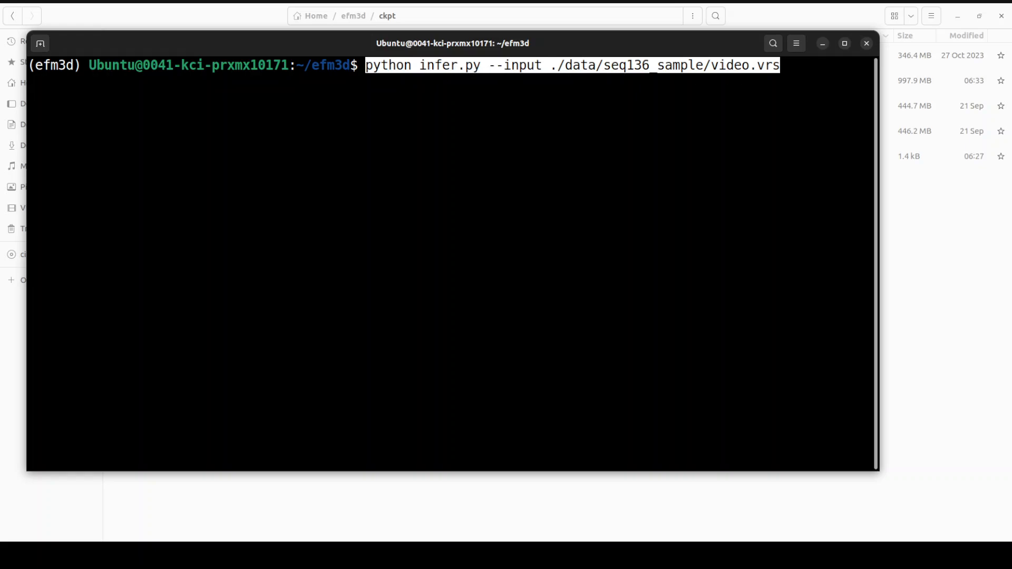
key(Return)
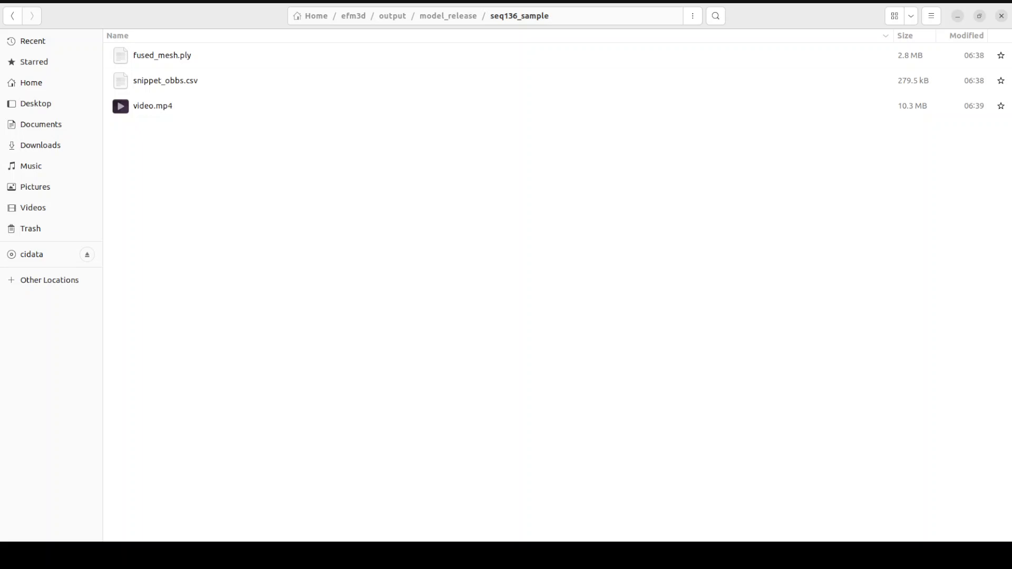
Step: Play video.mp4 from output/model_release/seq136_sample in VLC media player
click(153, 106)
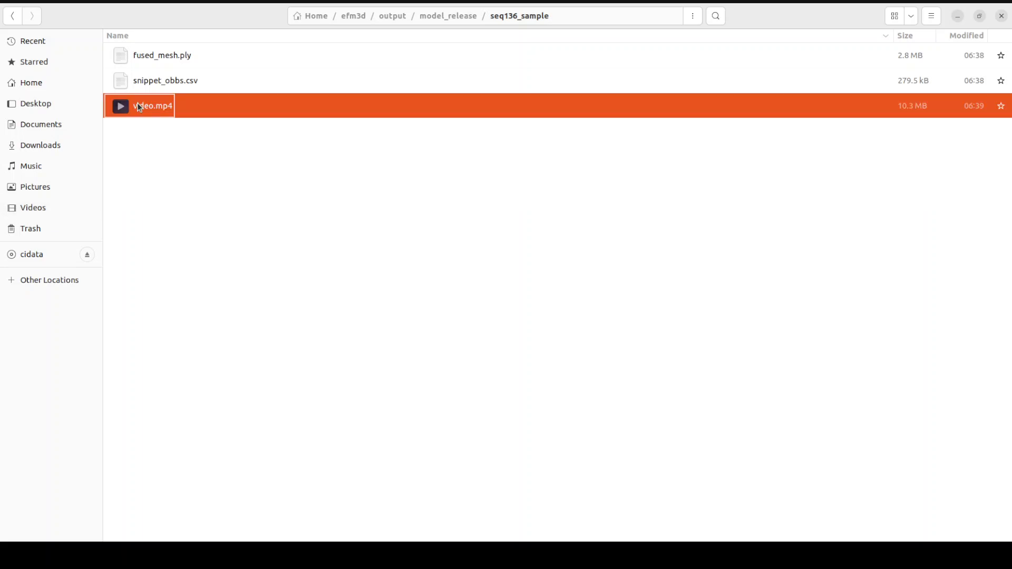
click(152, 106)
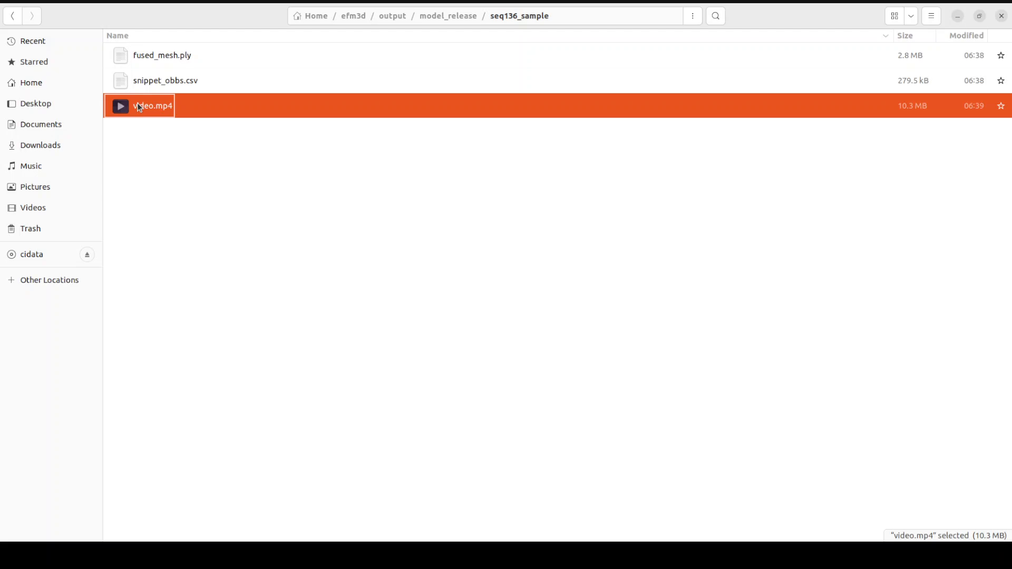
mouse_move(139, 109)
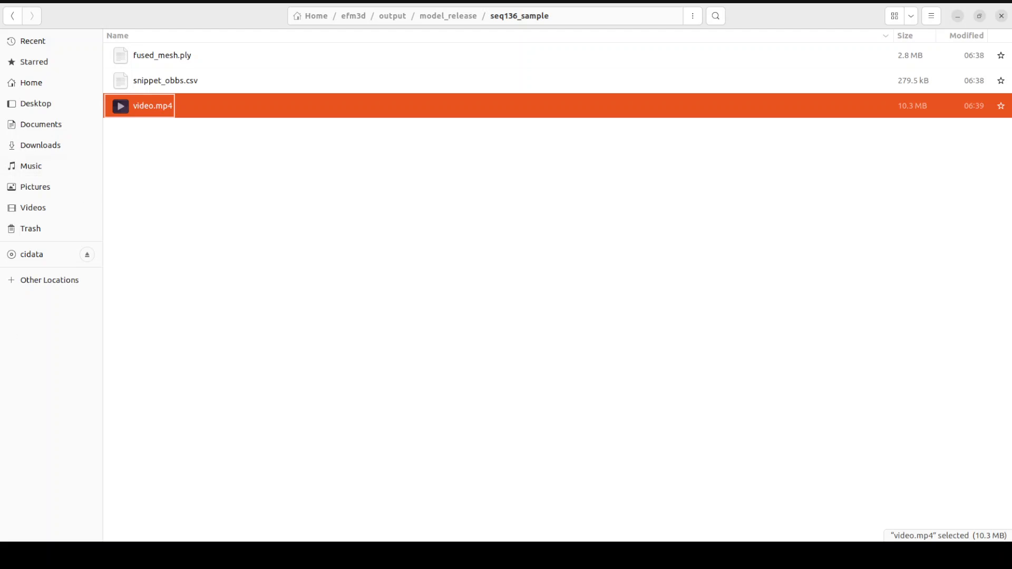
double_click(151, 105)
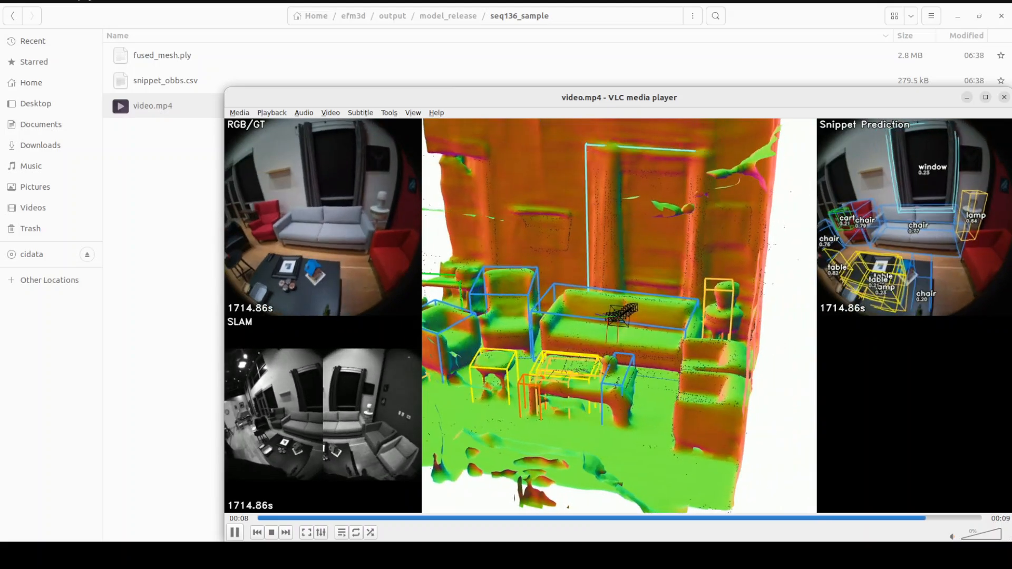
click(271, 531)
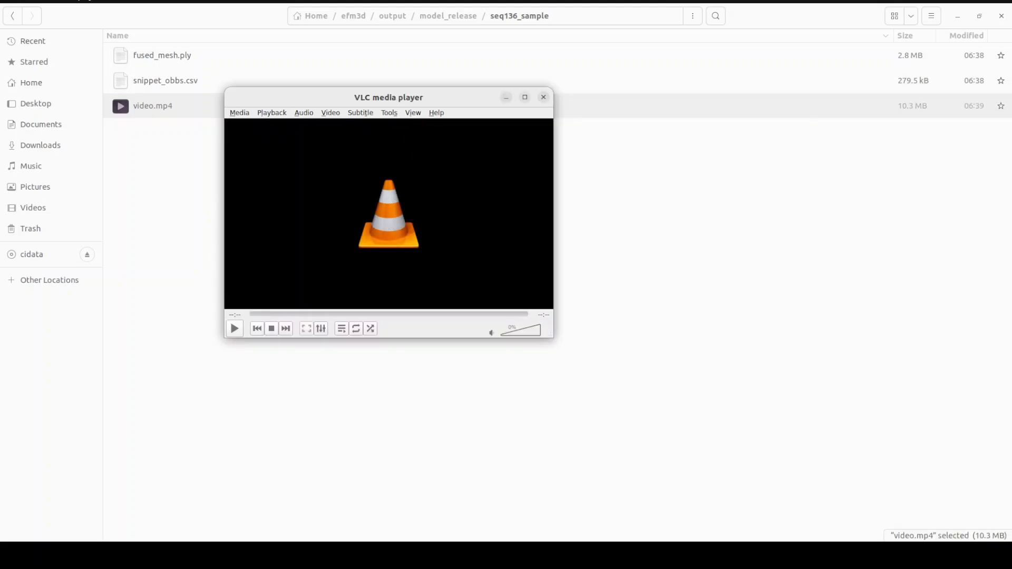
click(235, 328)
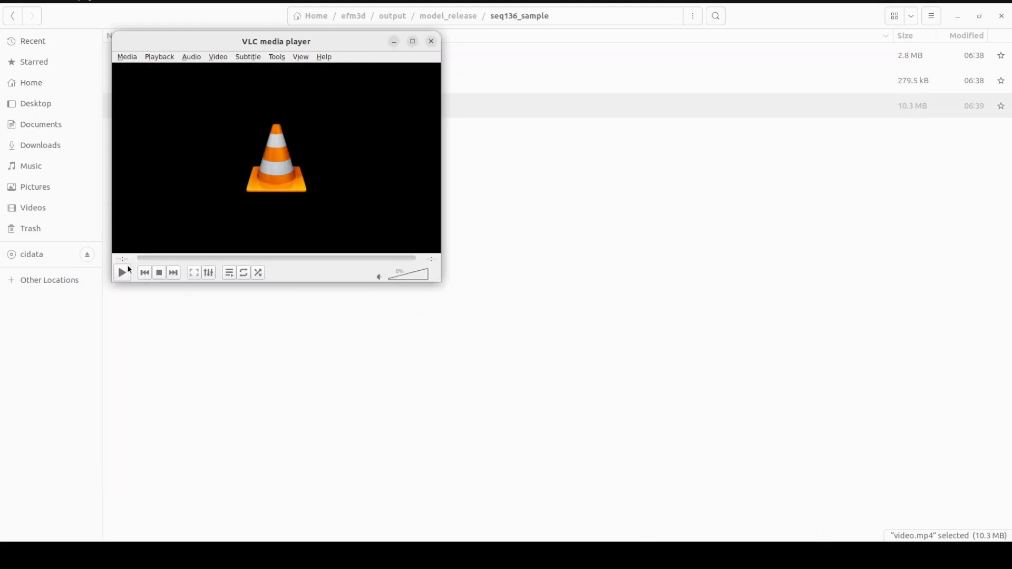
Step: Replay the inference video showing the fused 3D mesh and predicted object boxes
click(123, 272)
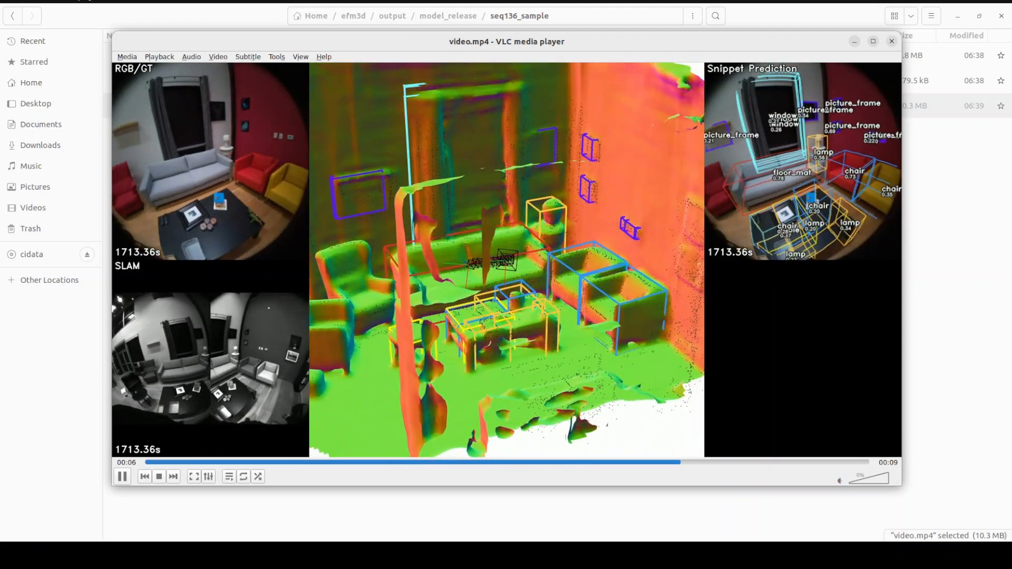
click(874, 41)
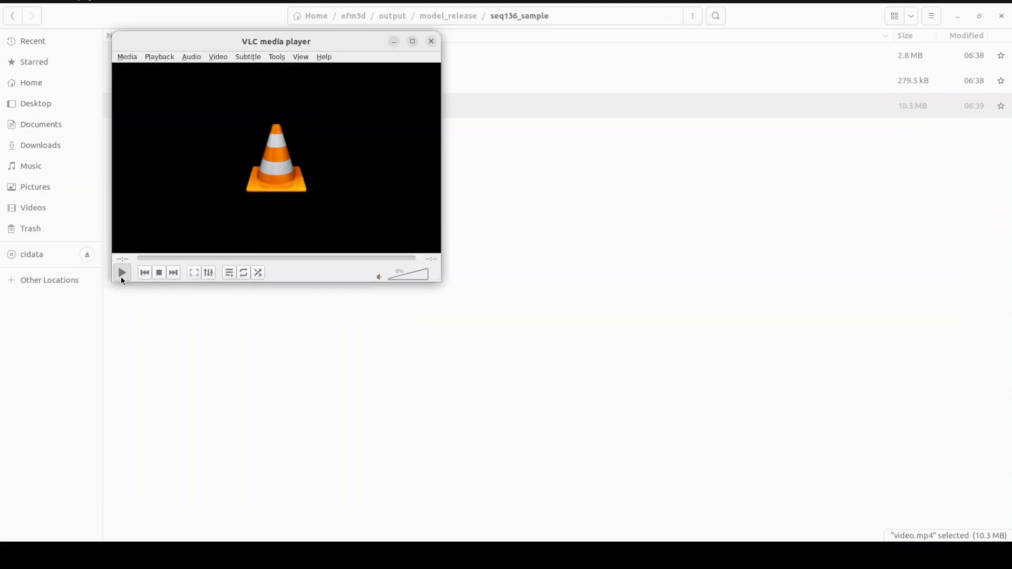
click(122, 272)
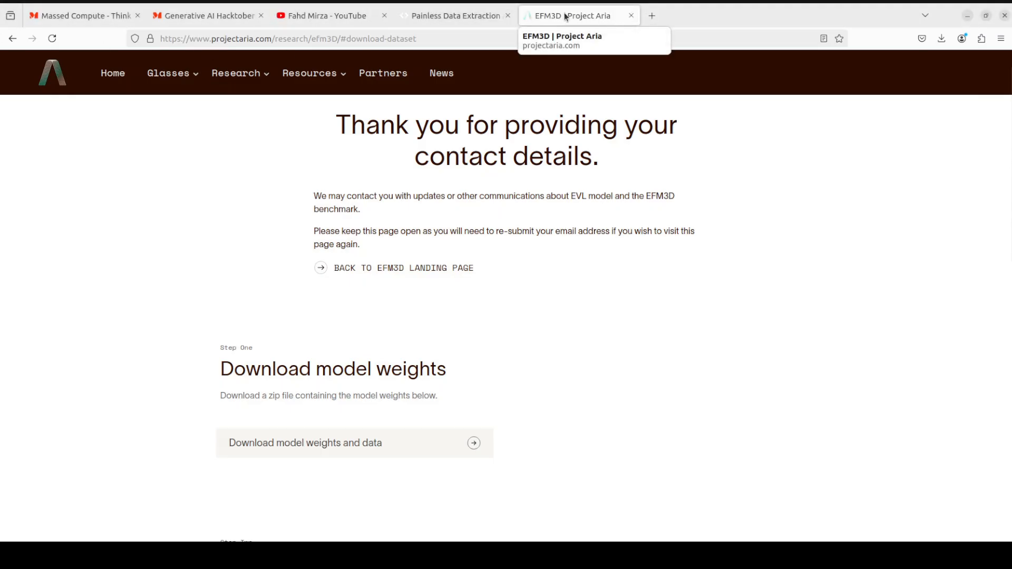
mouse_move(650, 71)
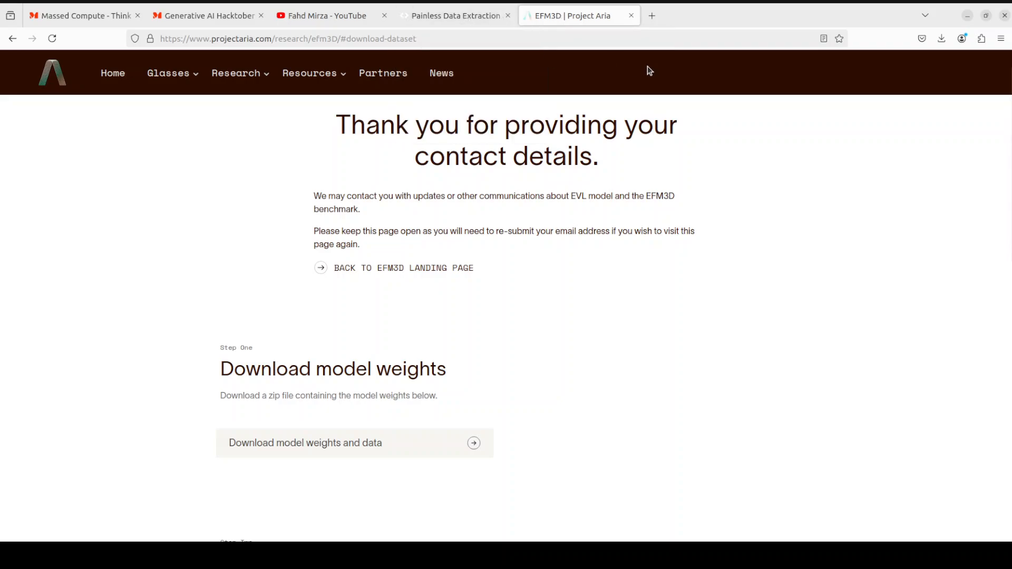
mouse_move(654, 160)
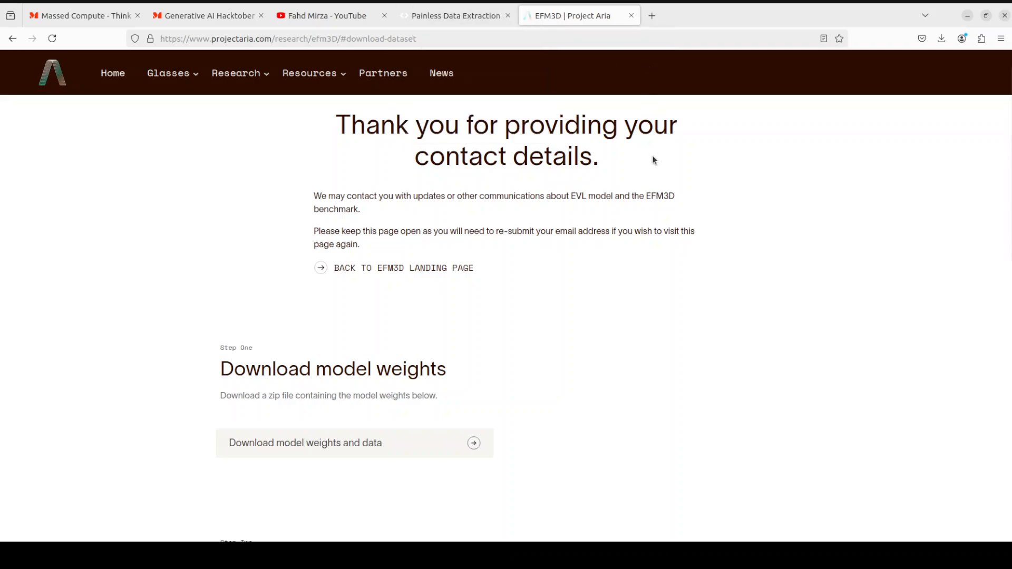
mouse_move(113, 73)
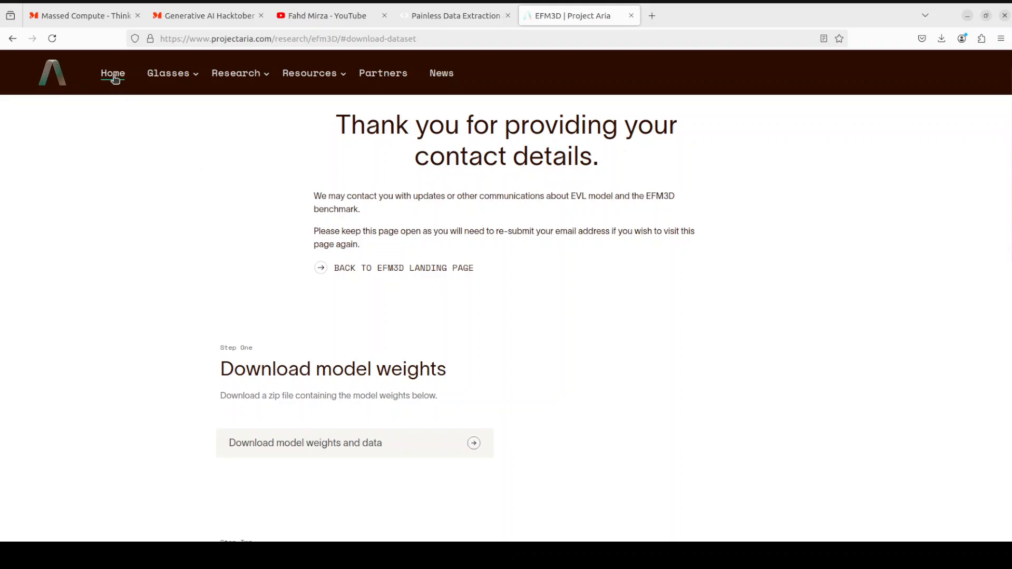
mouse_move(347, 134)
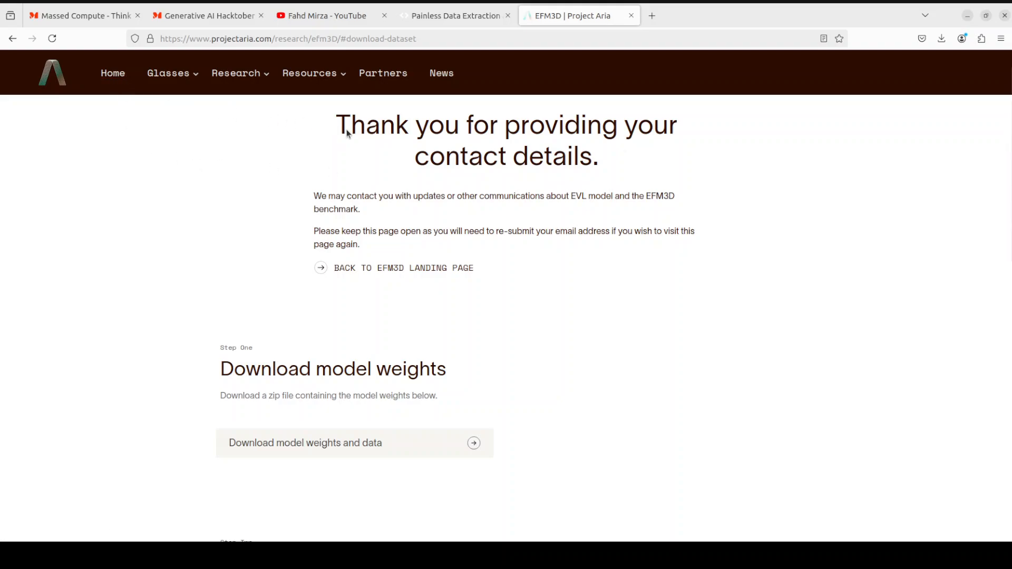